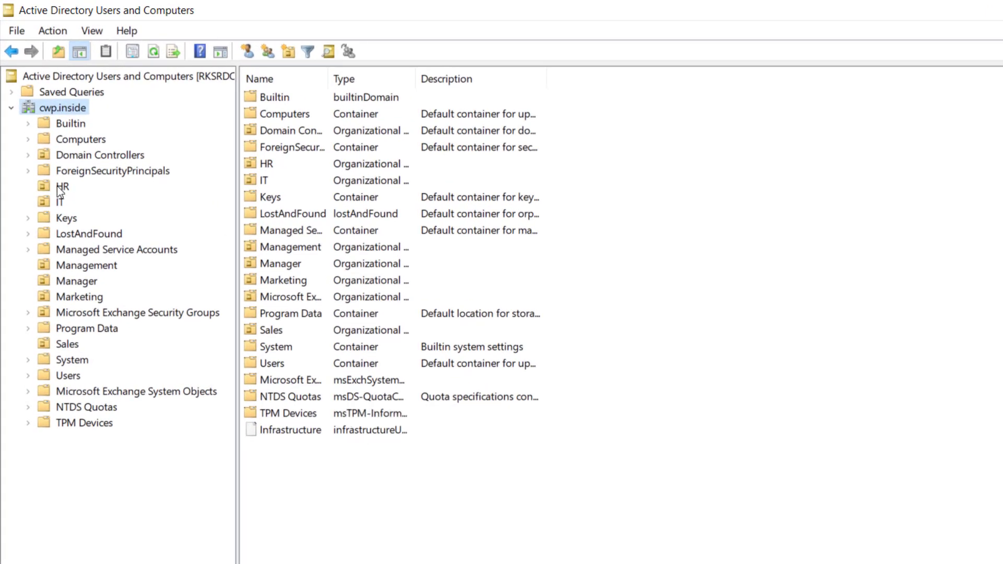
View the contents of the HR, IT and Management units in the cwp.inside domain tree.
click(63, 186)
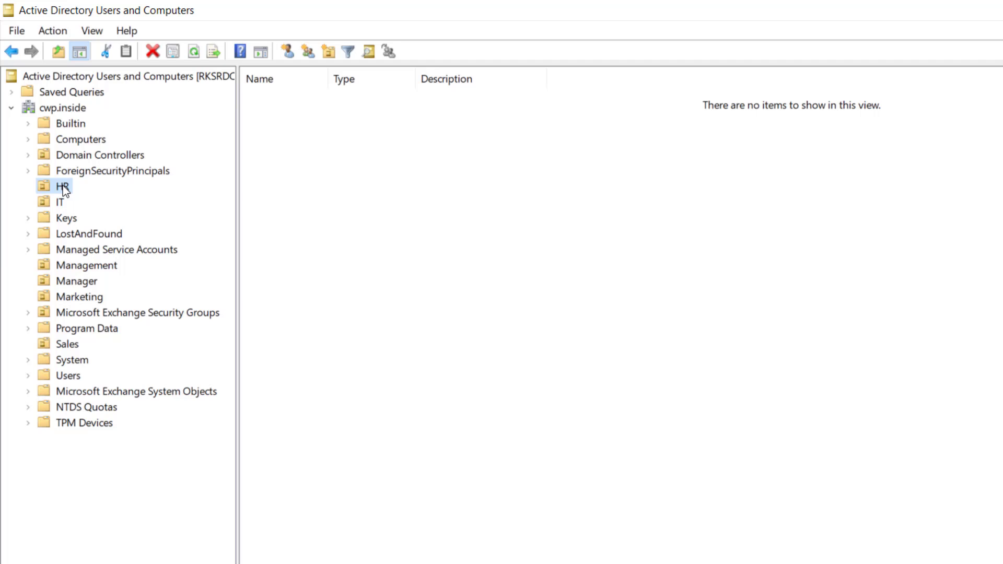
click(79, 296)
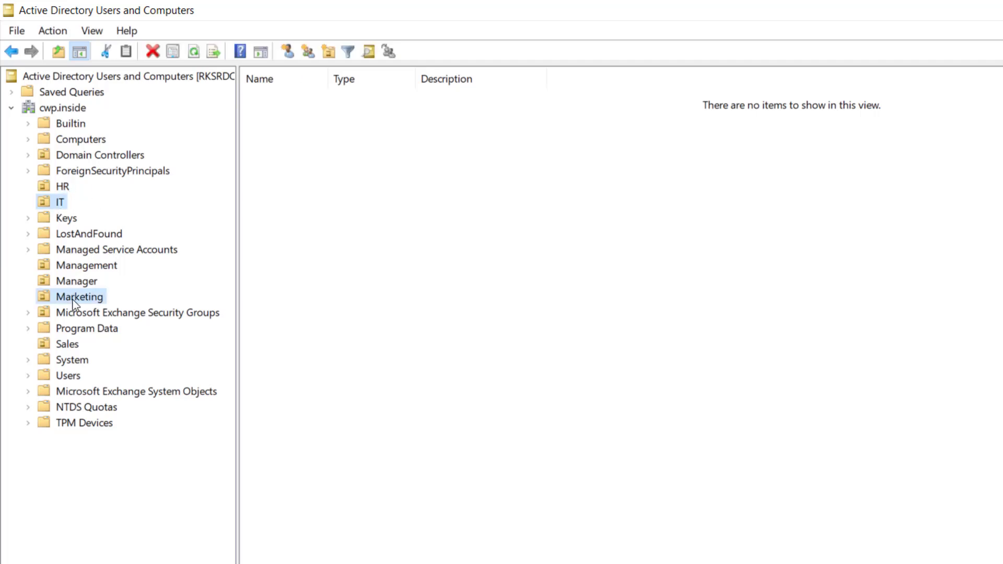
click(85, 264)
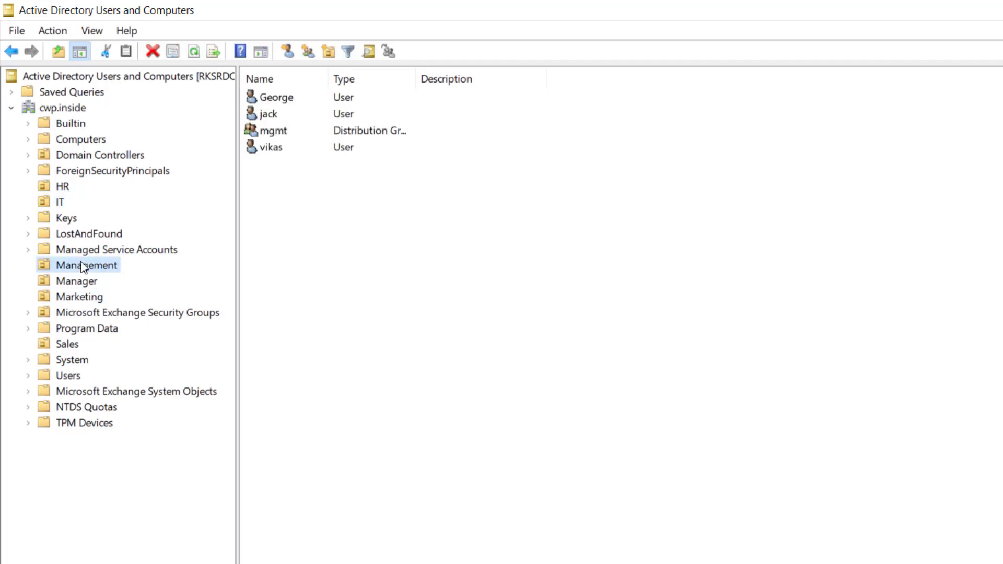
mouse_move(58, 226)
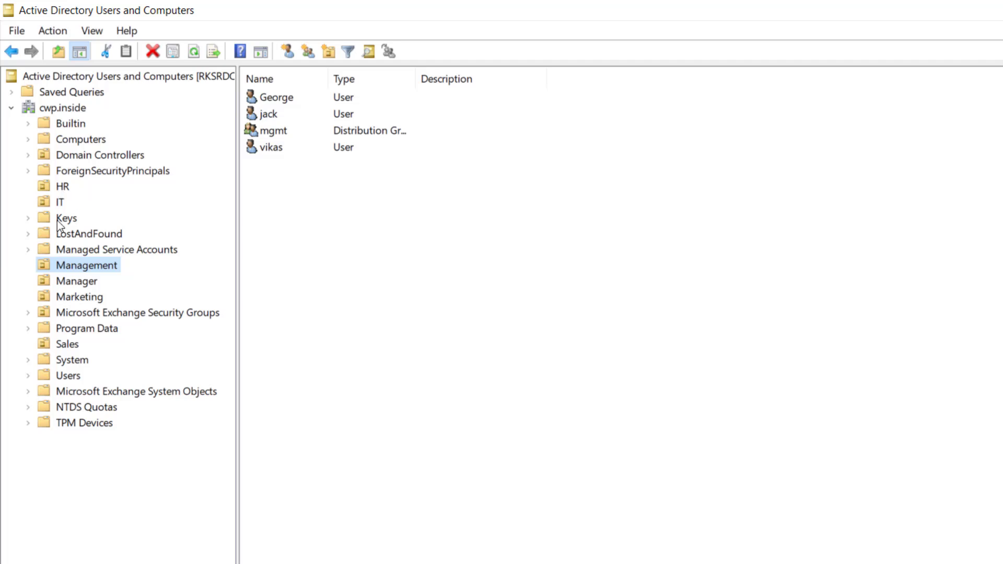
mouse_move(116, 204)
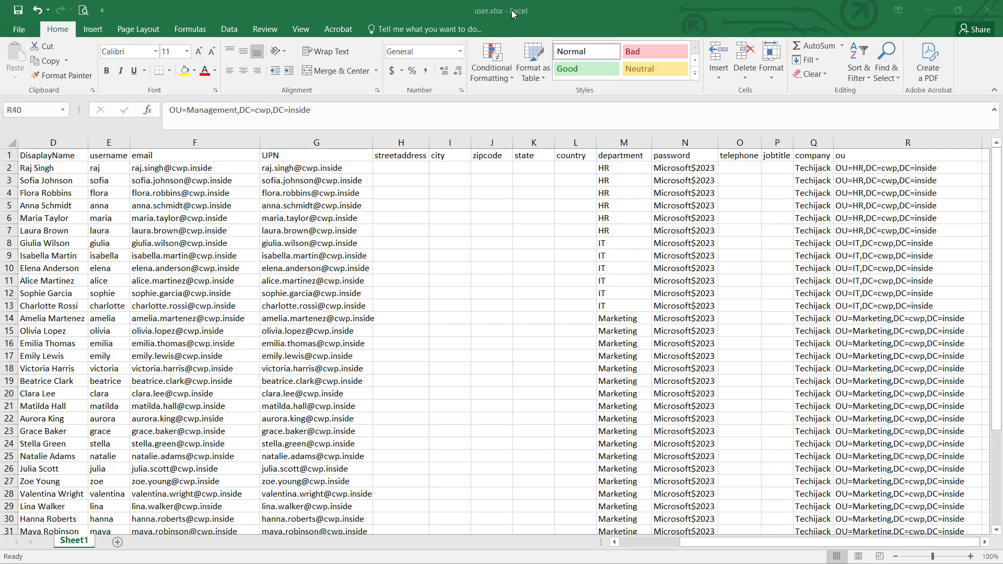
mouse_move(75, 189)
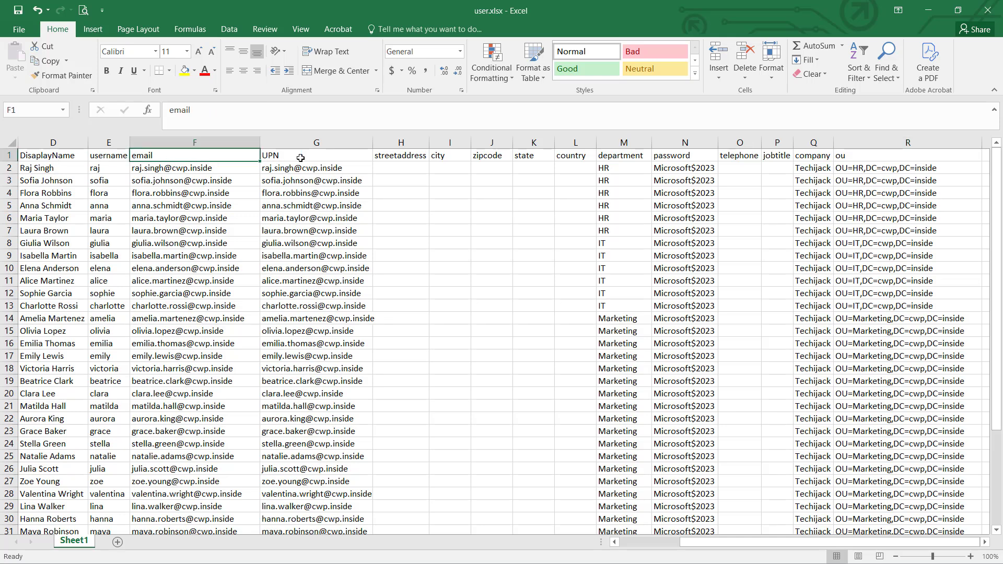
click(400, 155)
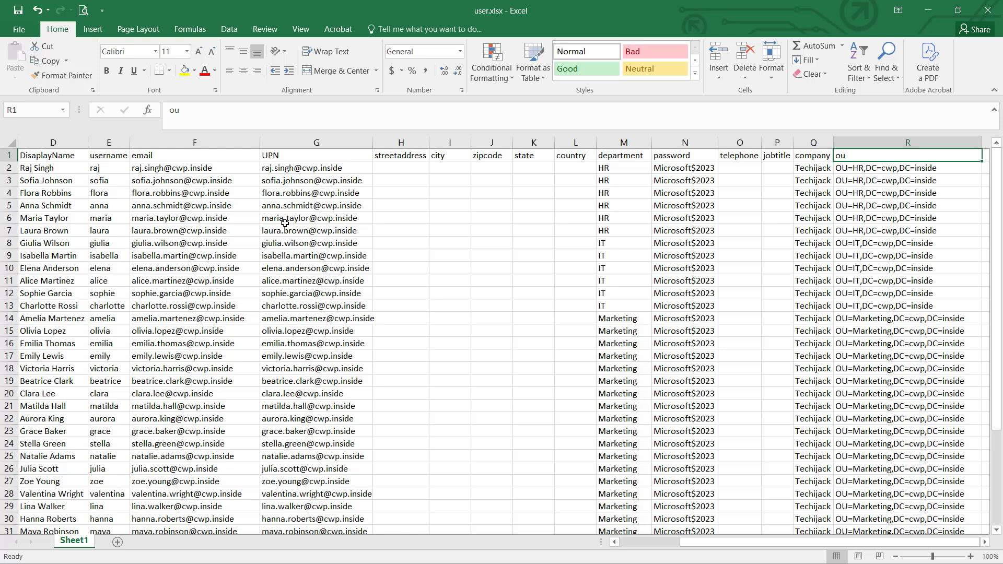
mouse_move(362, 223)
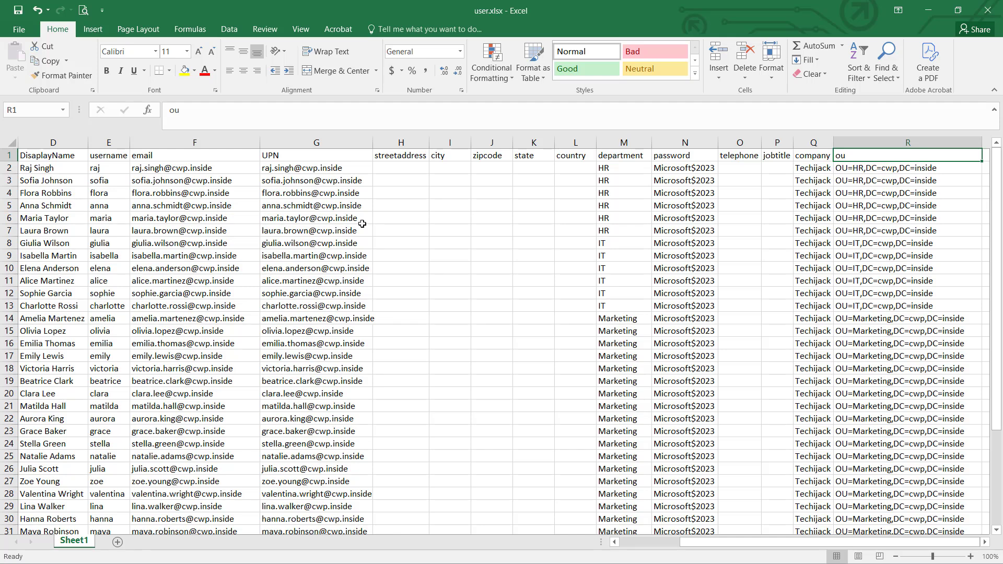
mouse_move(491, 61)
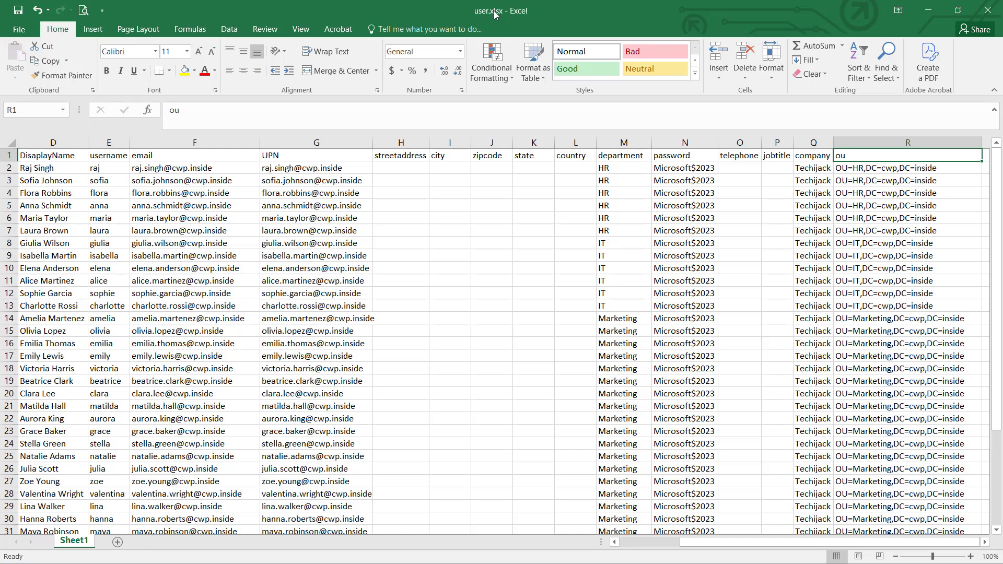
mouse_move(530, 17)
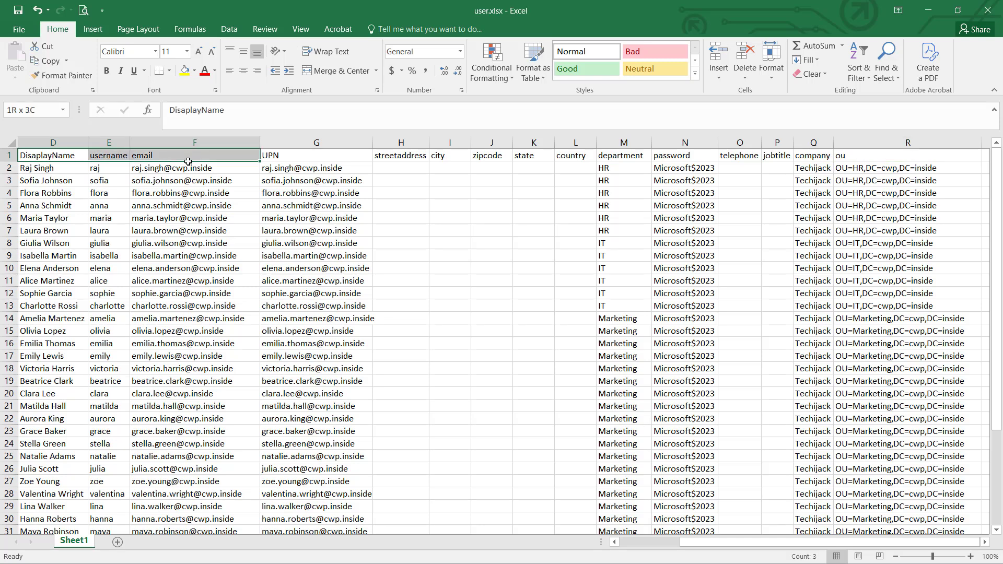
drag(196, 154, 907, 155)
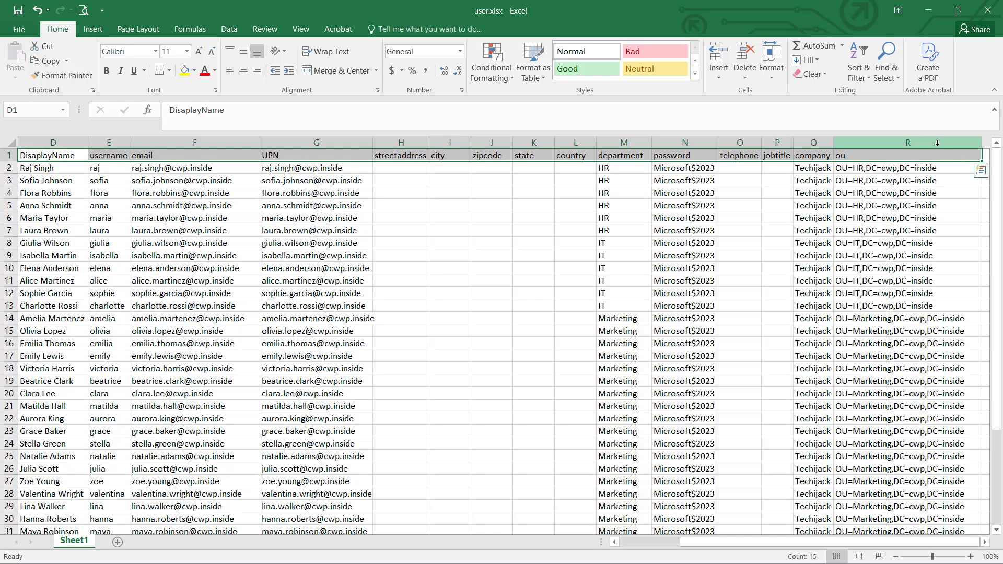
click(54, 192)
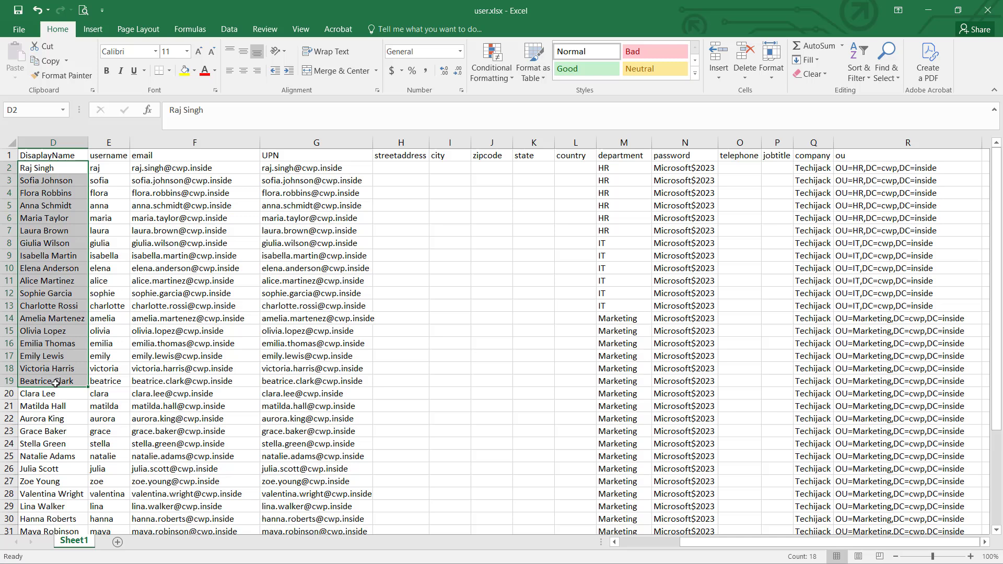
click(53, 179)
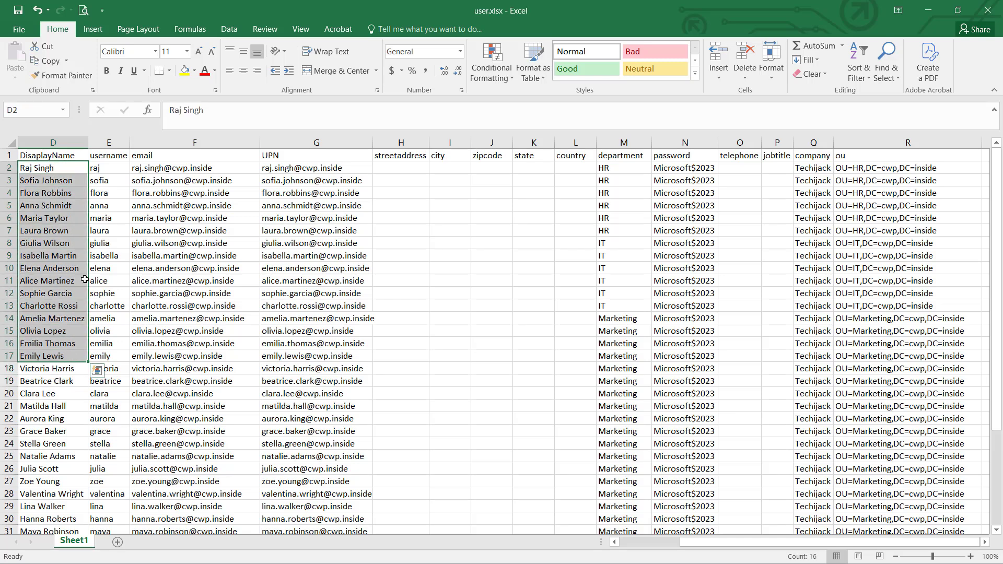
click(194, 292)
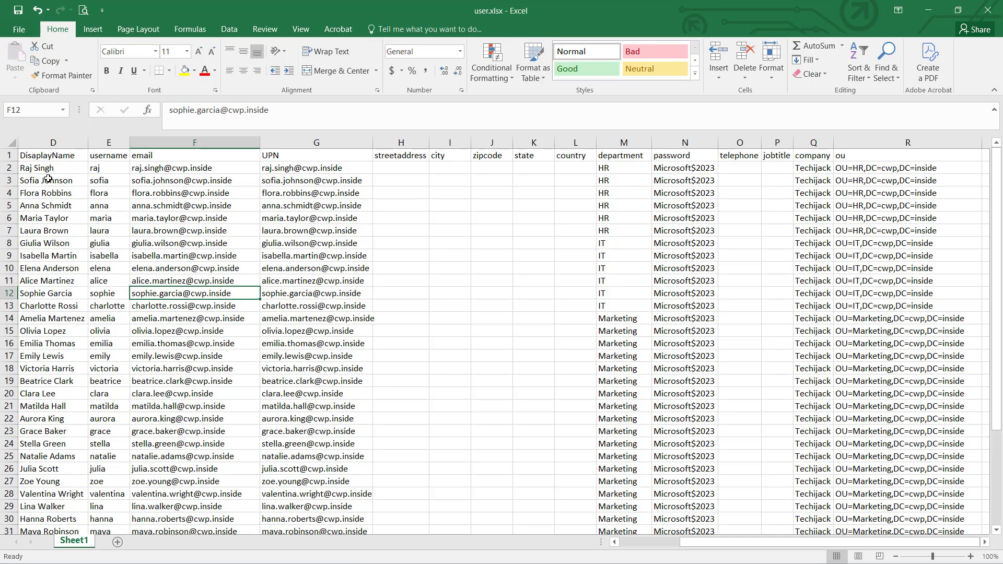
drag(53, 167, 624, 181)
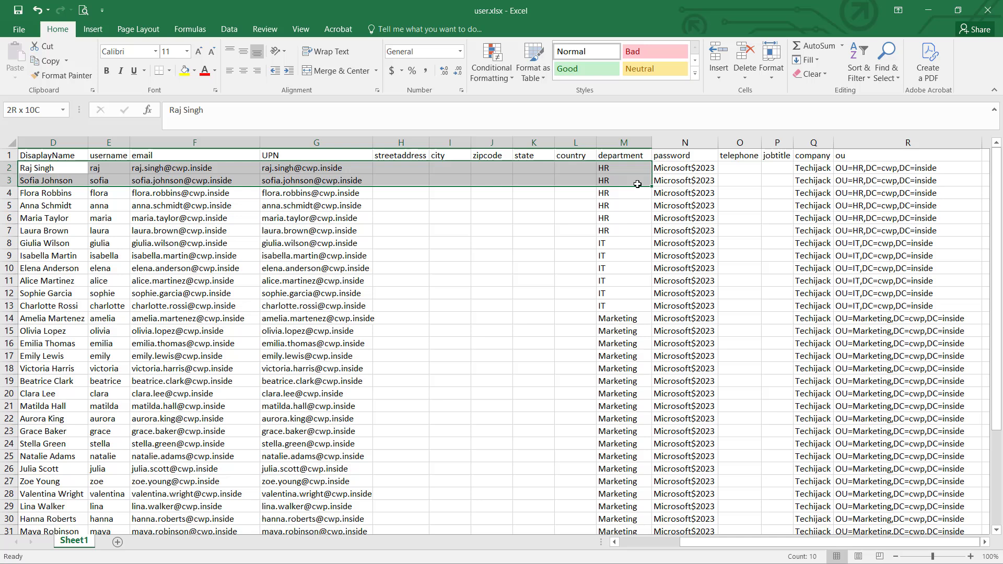
drag(624, 184, 623, 230)
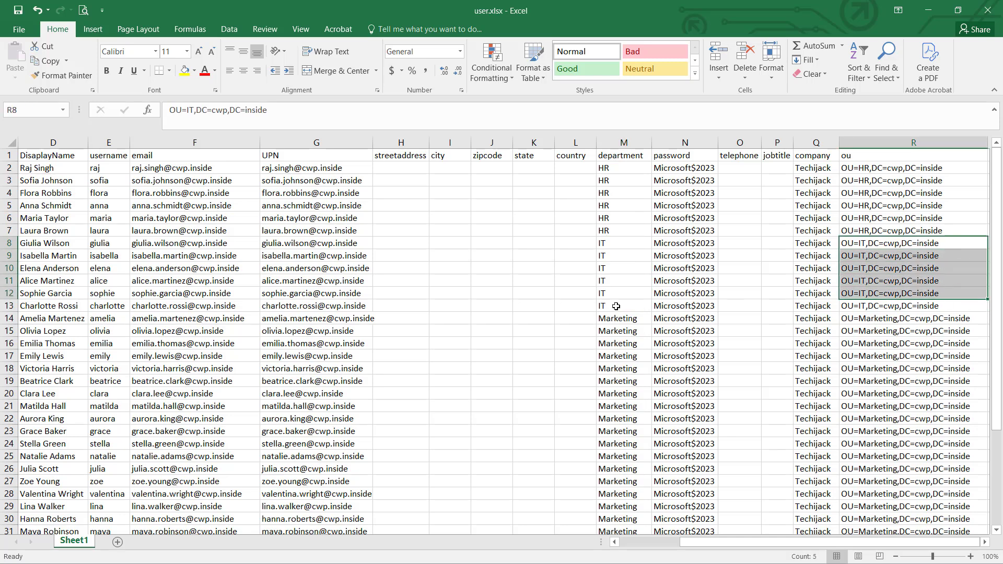
scroll(down, 3)
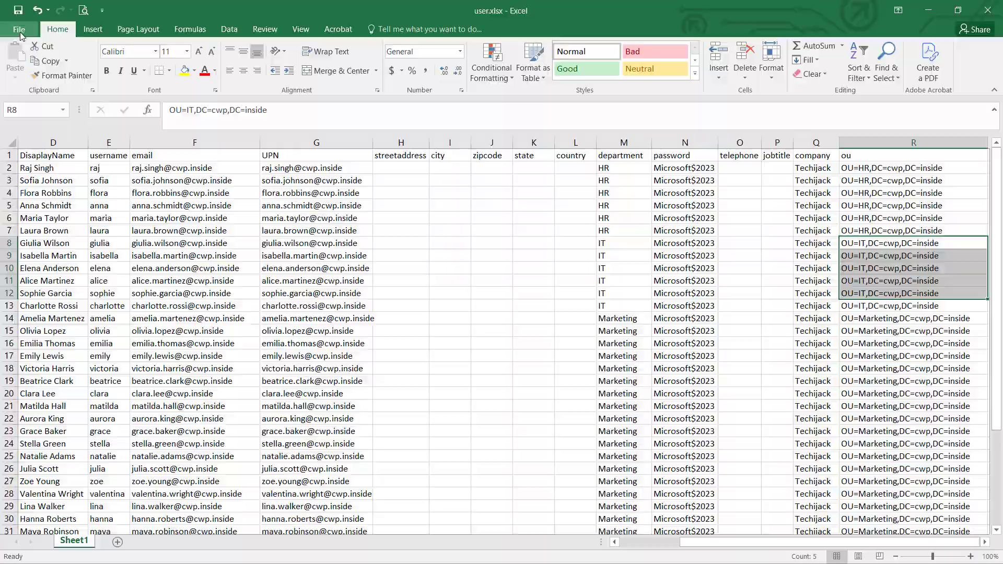
Save the workbook as bulkusers2.csv in CSV (Comma delimited) format, keeping that format despite the warning.
click(18, 29)
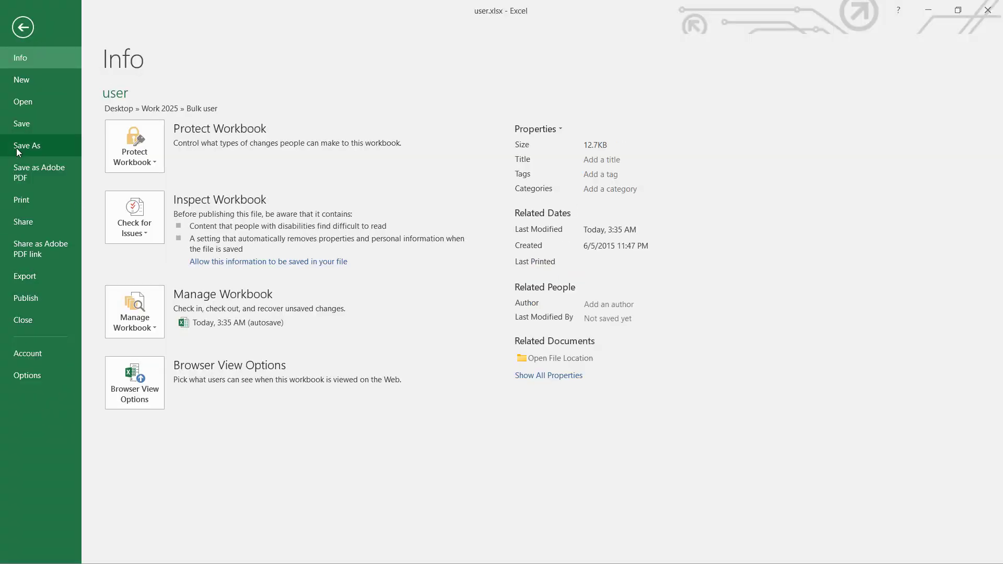
click(27, 145)
text(bulkusers2.xlsx)
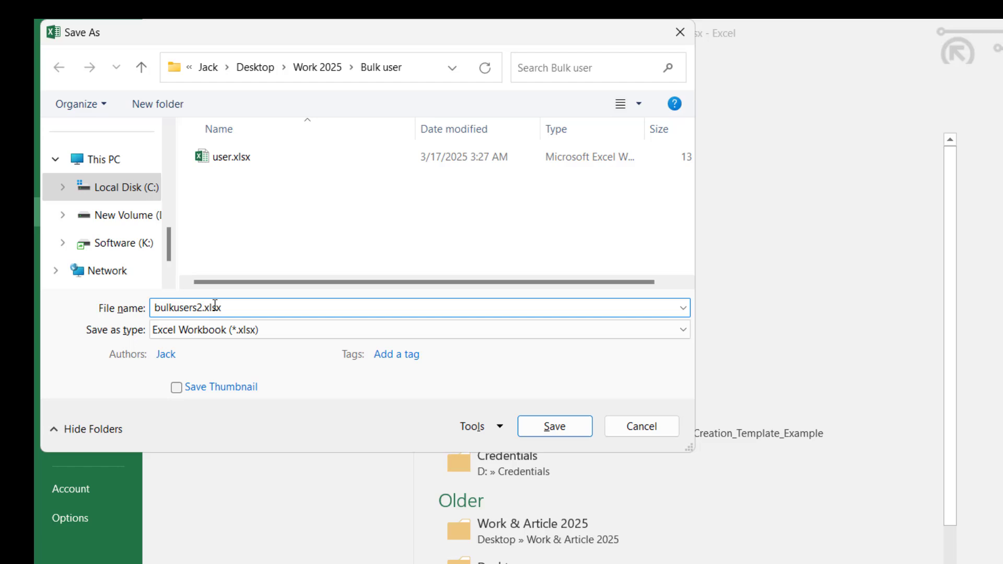
click(422, 331)
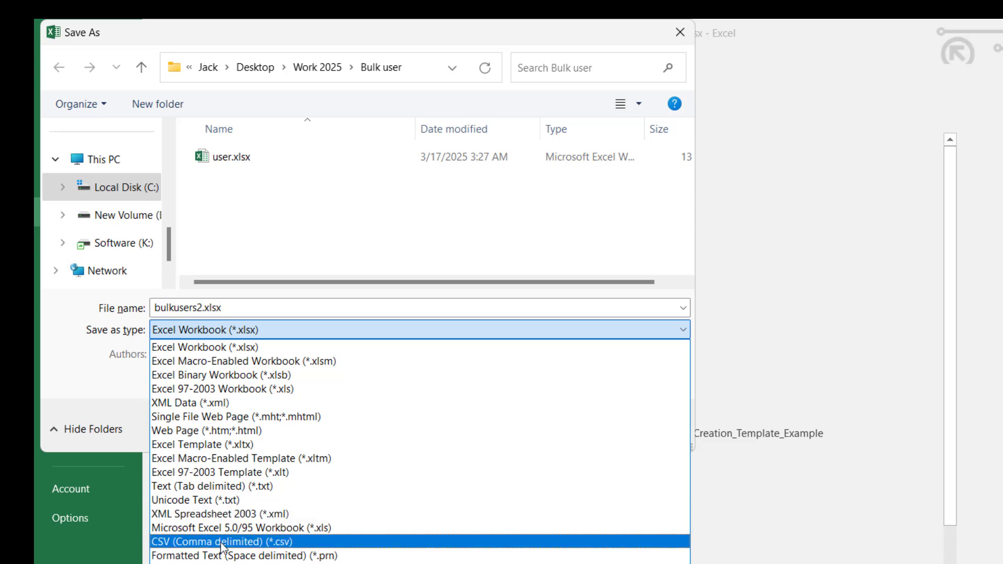
click(223, 542)
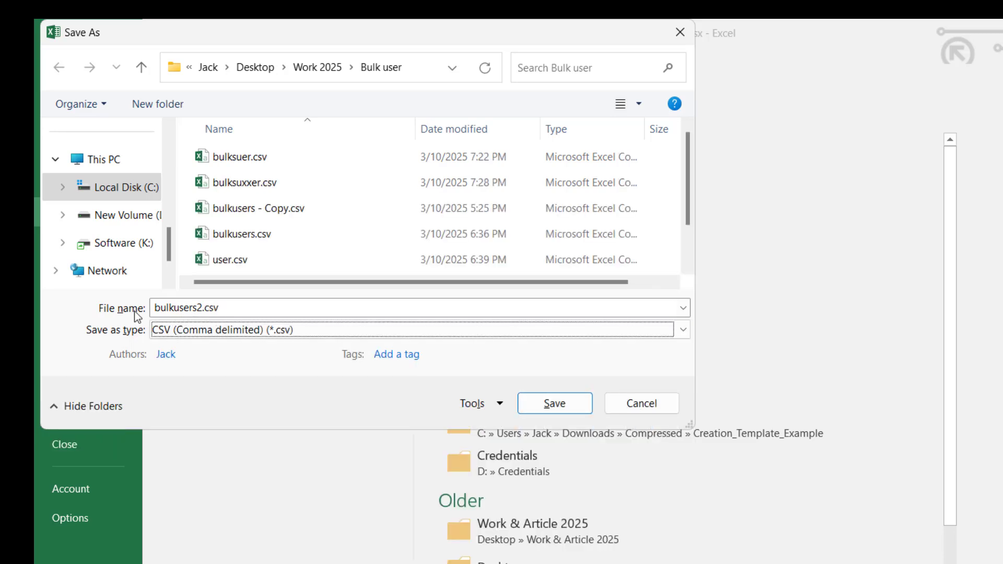
click(528, 354)
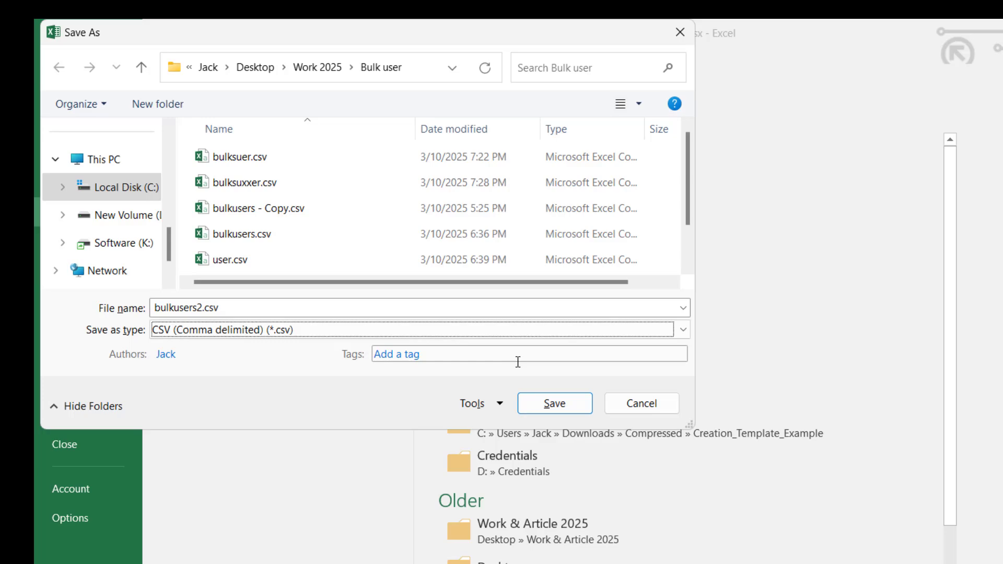
click(553, 404)
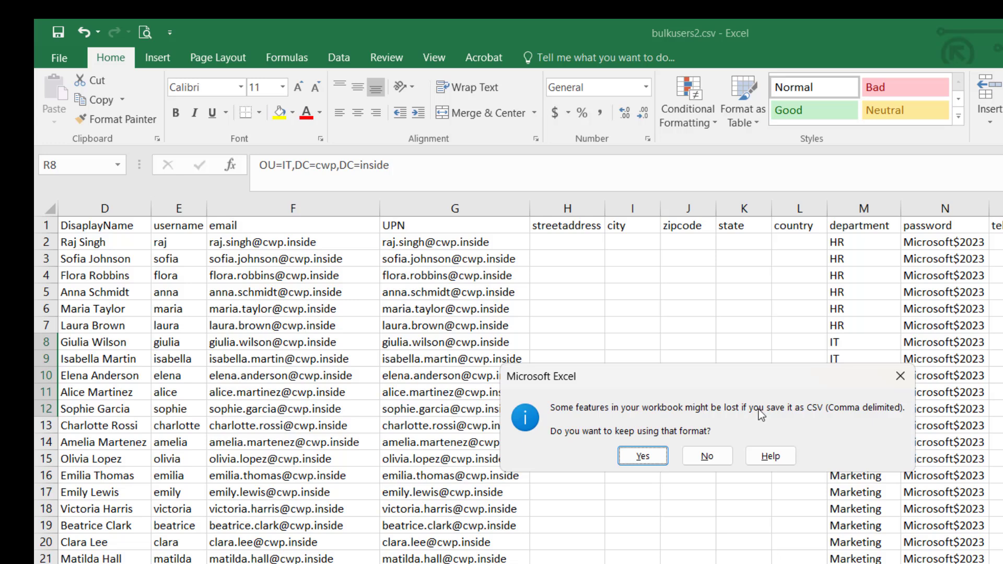
mouse_move(619, 435)
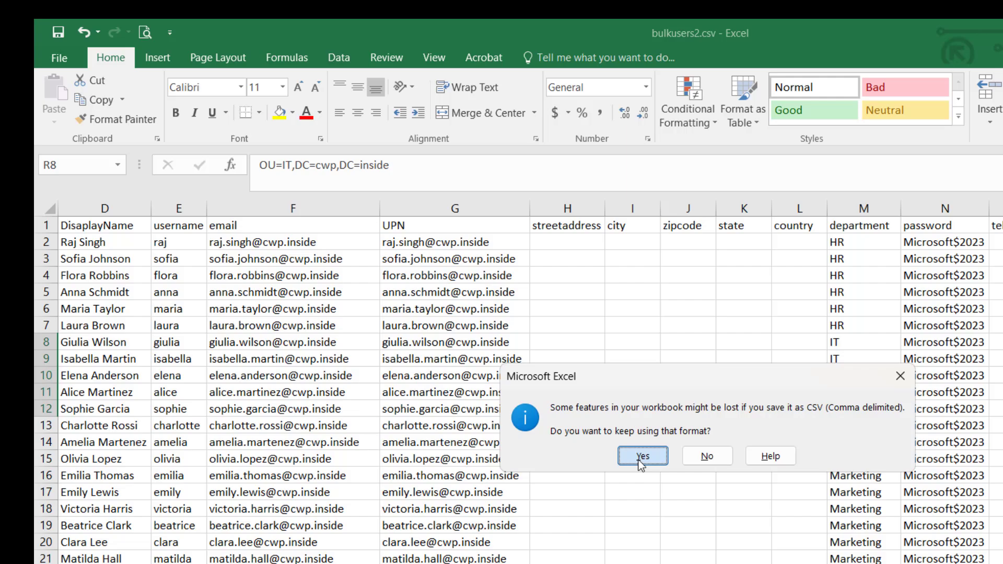
click(642, 456)
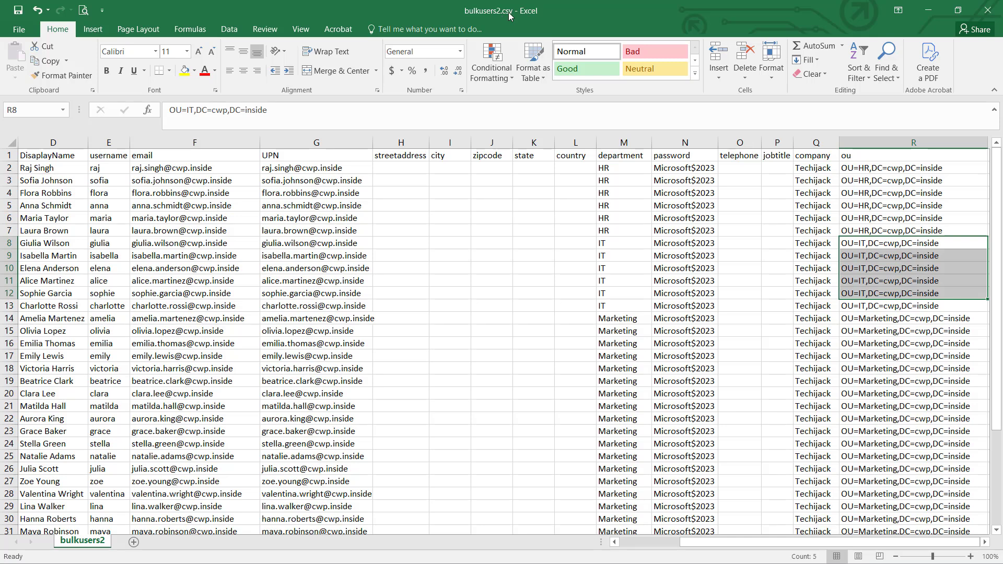
mouse_move(510, 17)
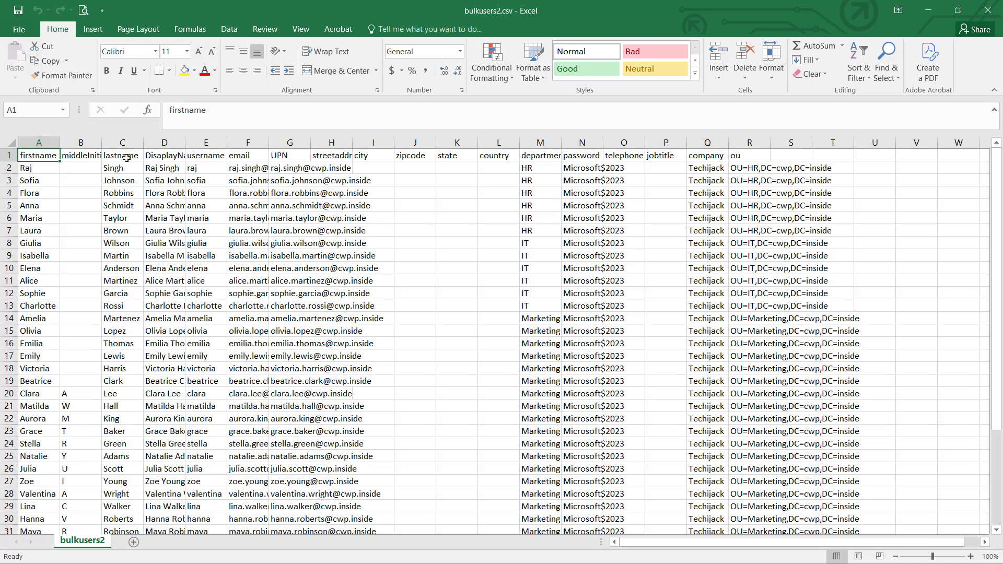
mouse_move(80, 228)
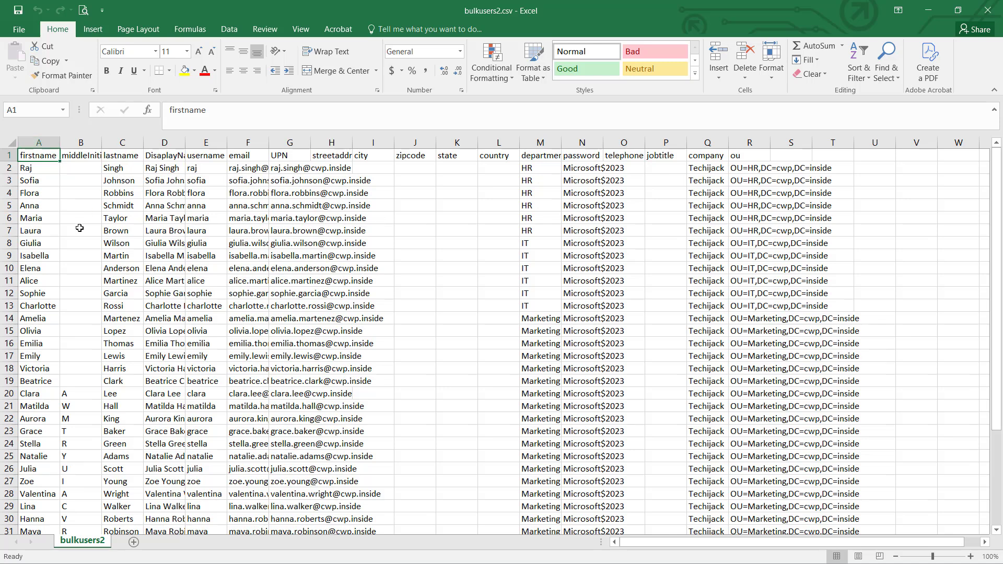
mouse_move(183, 352)
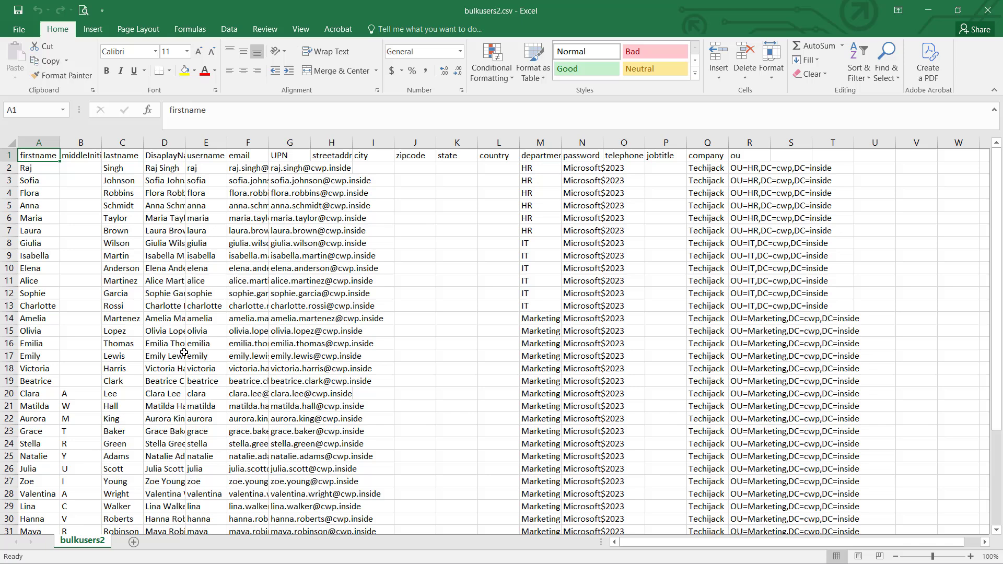
mouse_move(340, 187)
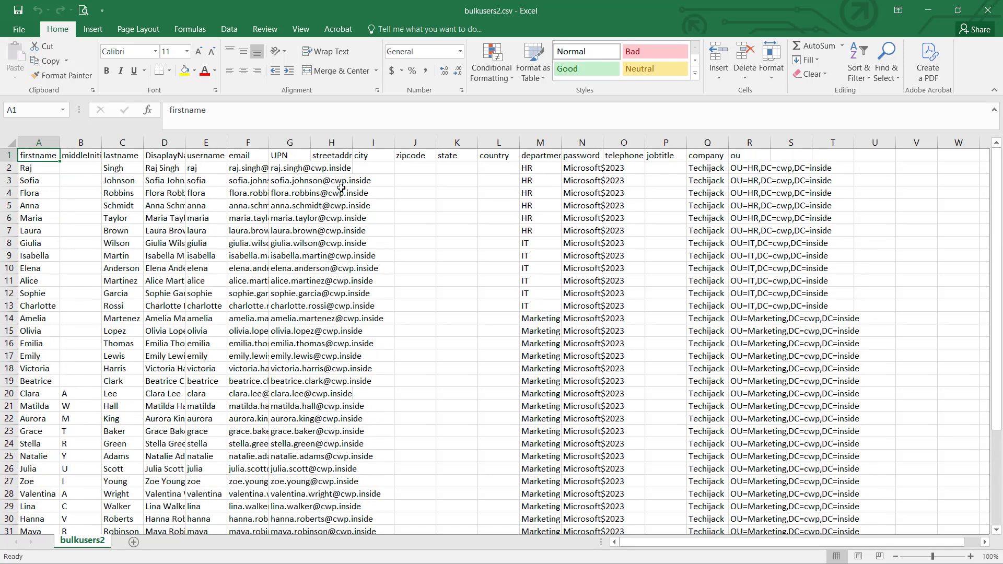
mouse_move(300, 225)
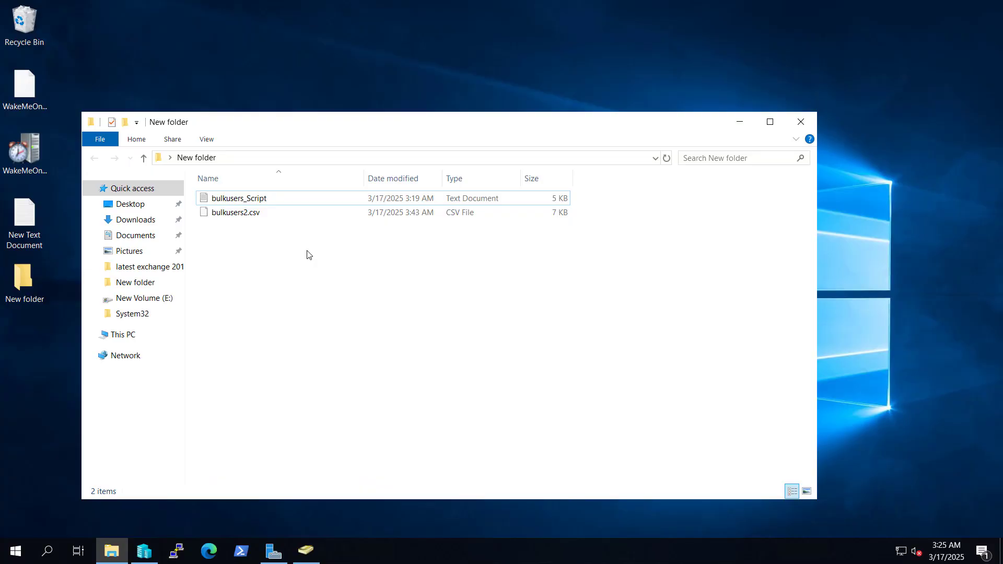
mouse_move(217, 226)
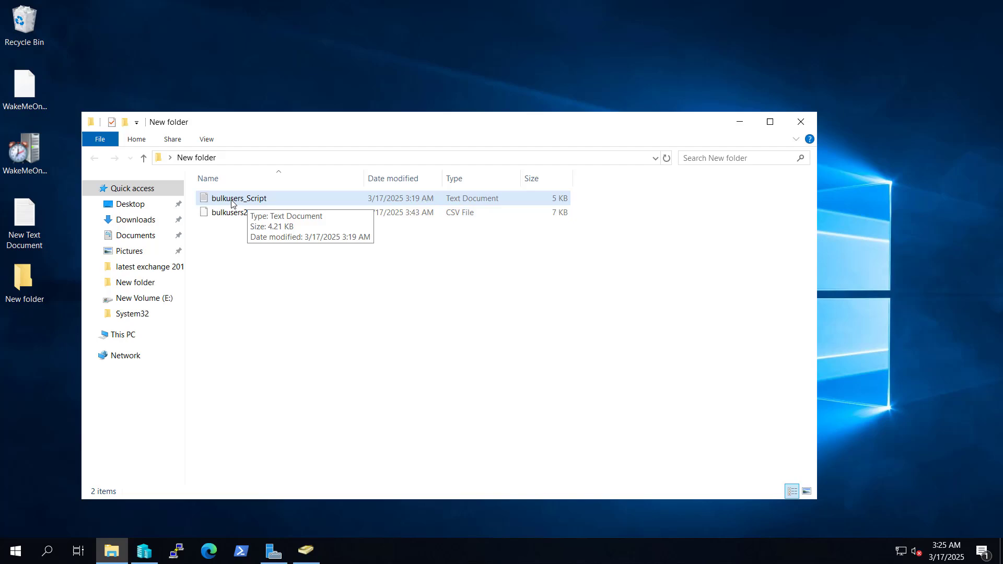
Read bulkusers_Script in Notepad, highlighting the Import-csv command and the cwp.inside domain.
double_click(239, 197)
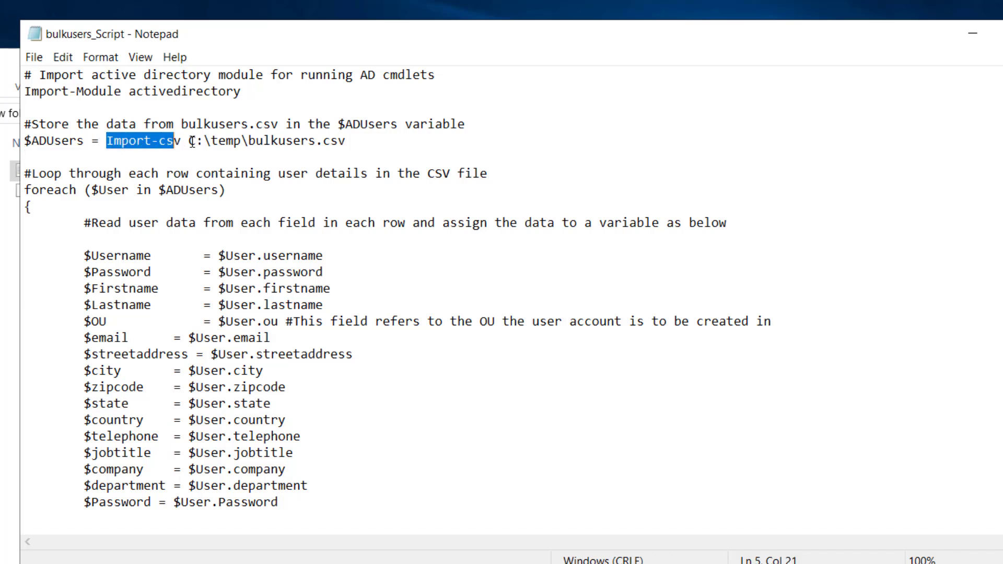
drag(186, 141, 318, 141)
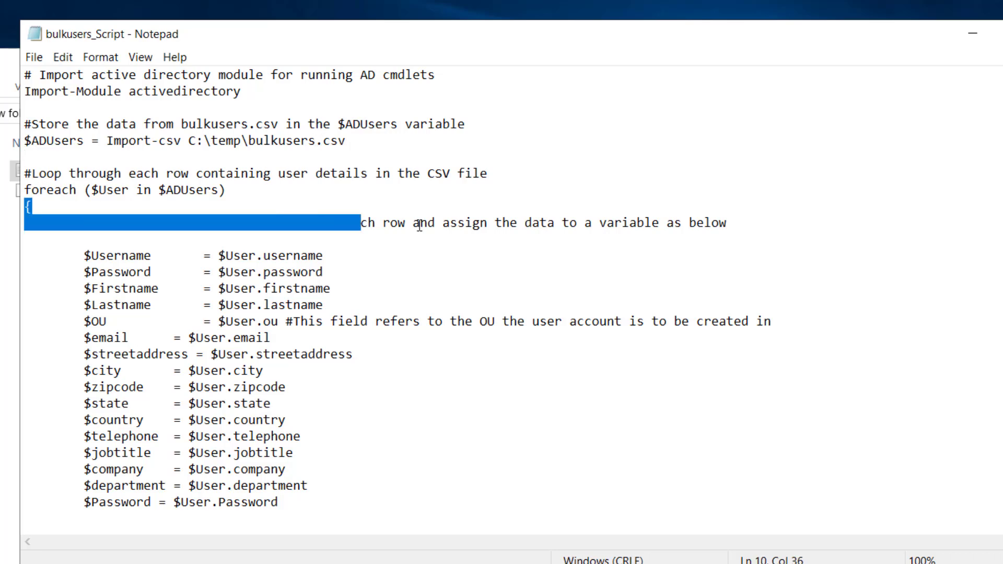
scroll(down, 3)
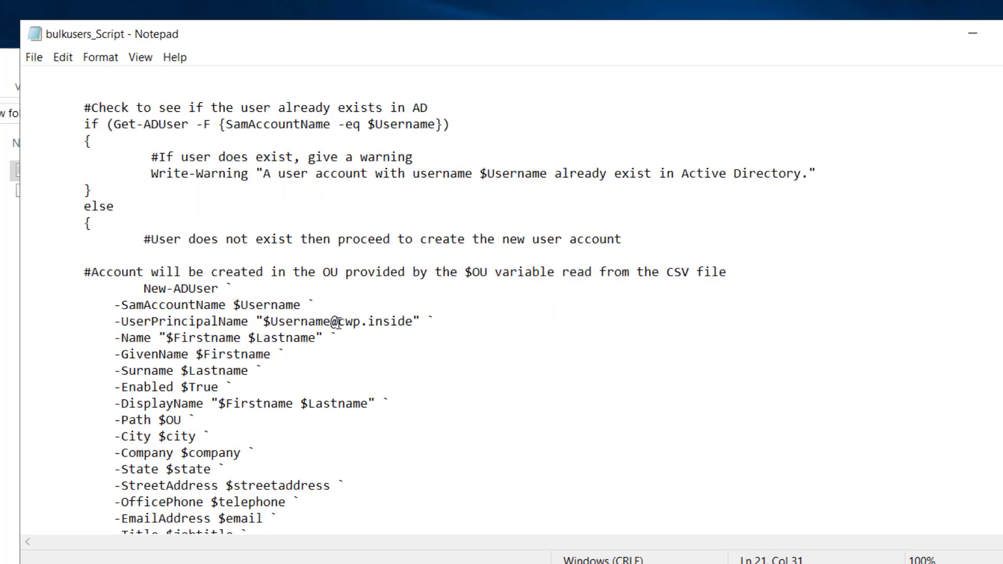
double_click(365, 323)
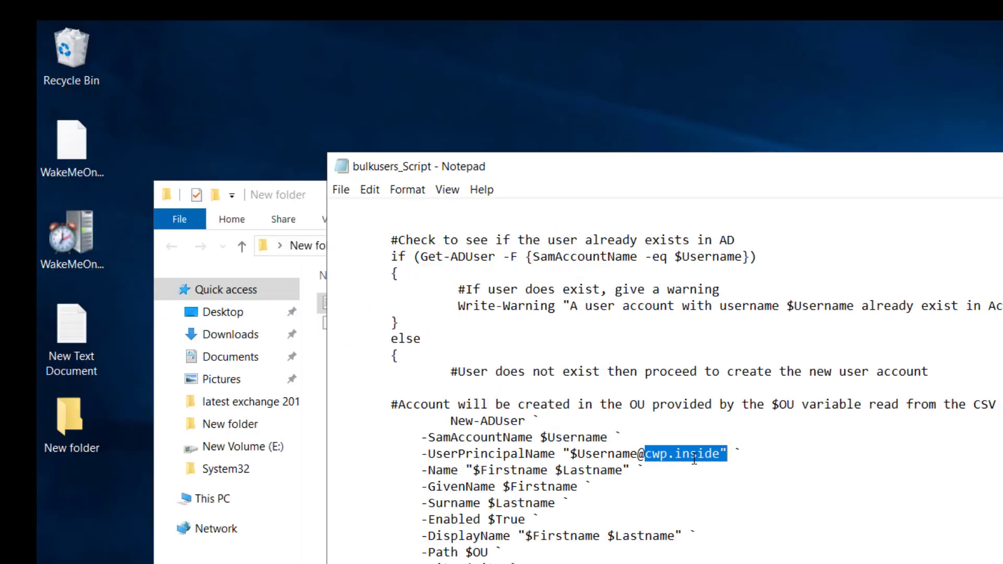
Copy bulkusers2.csv and place it in the C:\temp folder.
right_click(374, 324)
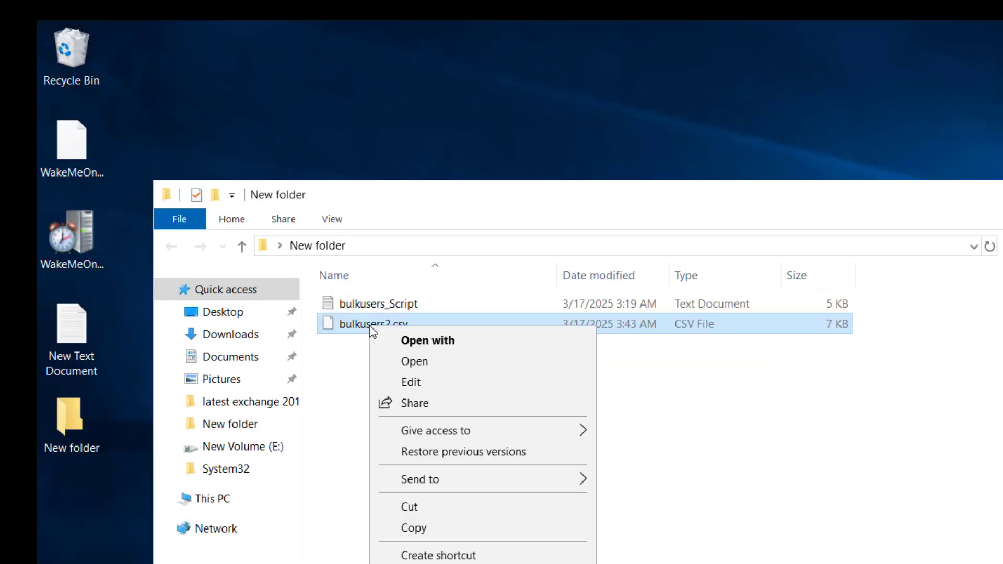
mouse_move(414, 528)
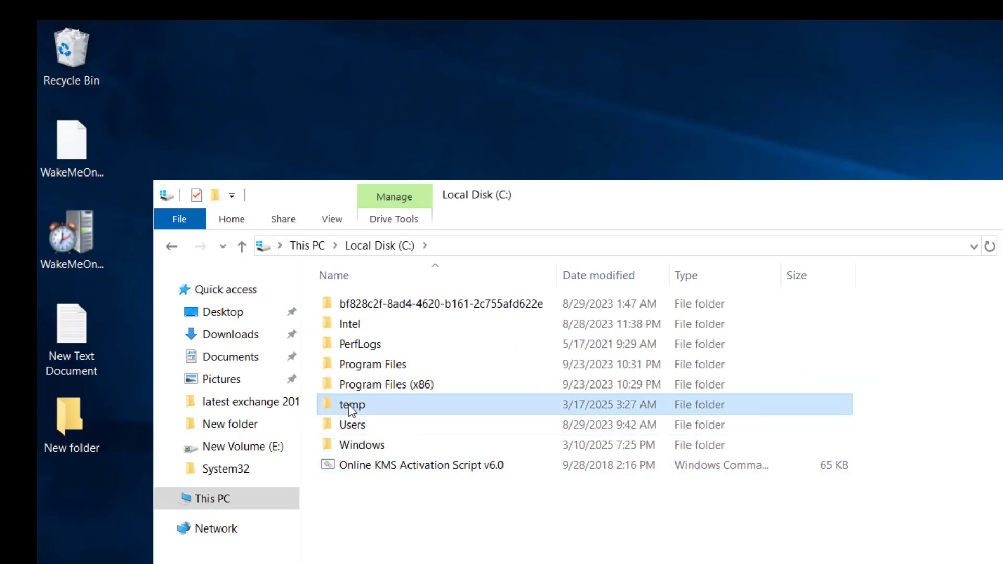
double_click(353, 404)
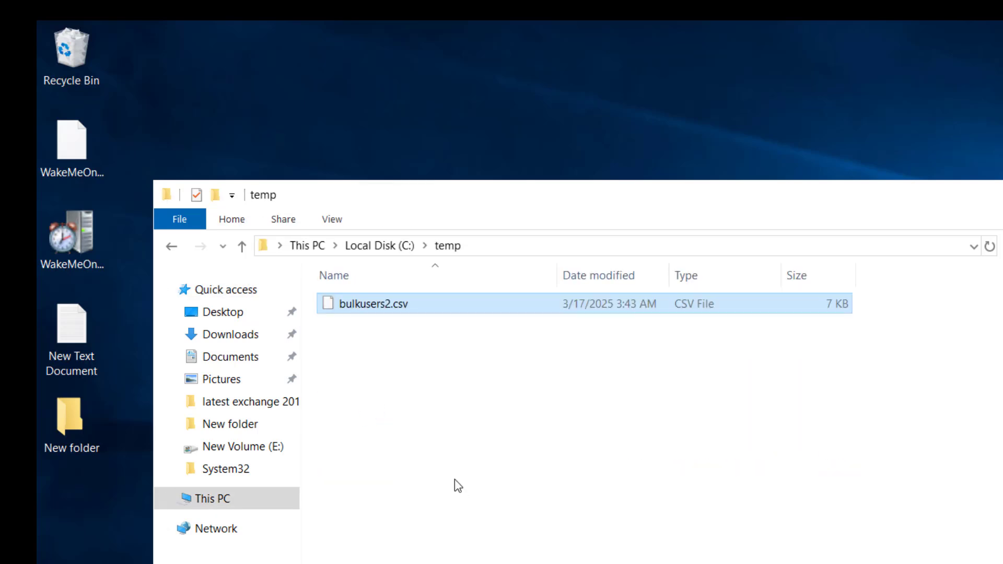
double_click(374, 303)
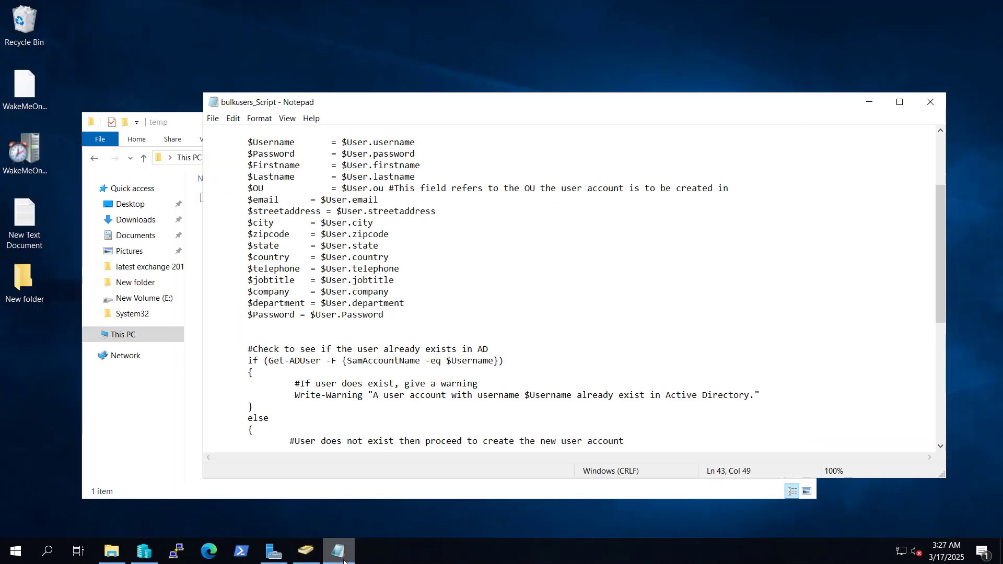
Paste the copied user-creation script into the PowerShell console and run it.
scroll(down, 3)
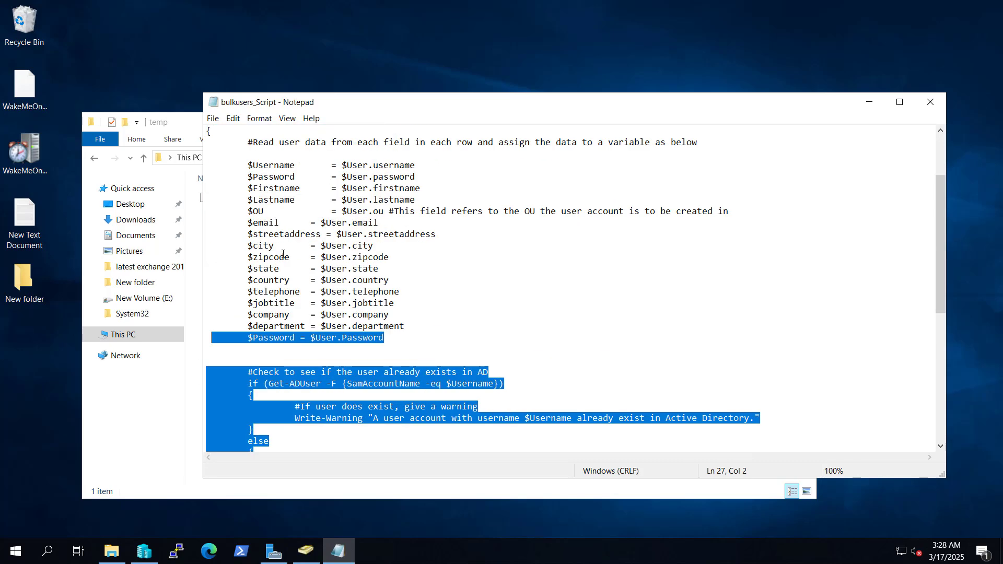
click(230, 551)
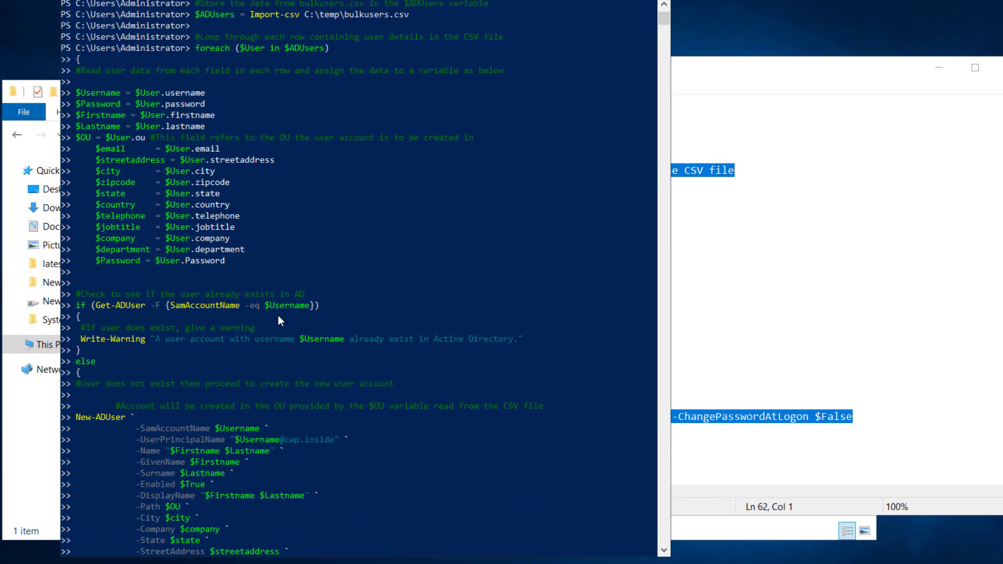
scroll(down, 3)
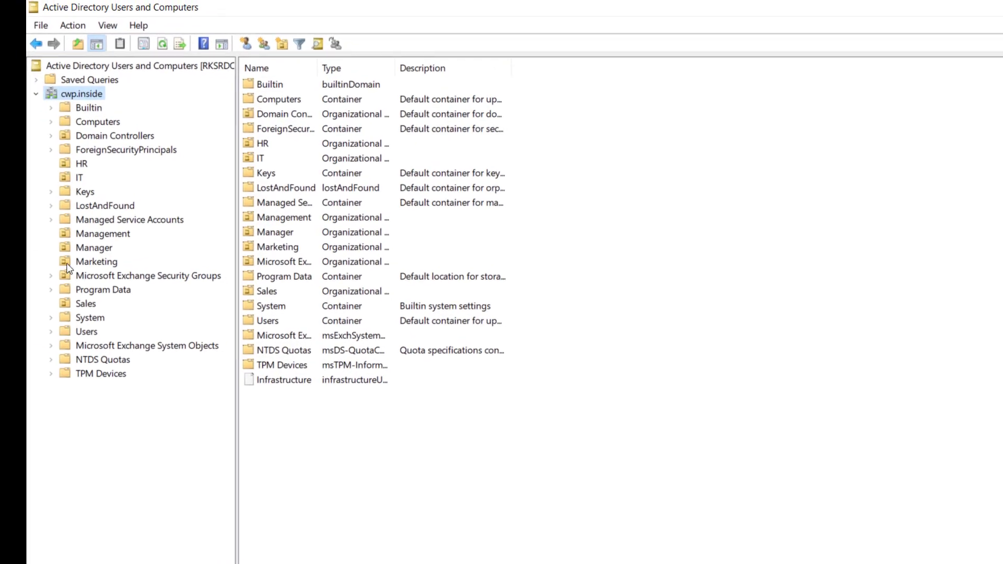
Refresh the HR, IT, Marketing and Management units and show HR's six new accounts.
right_click(81, 164)
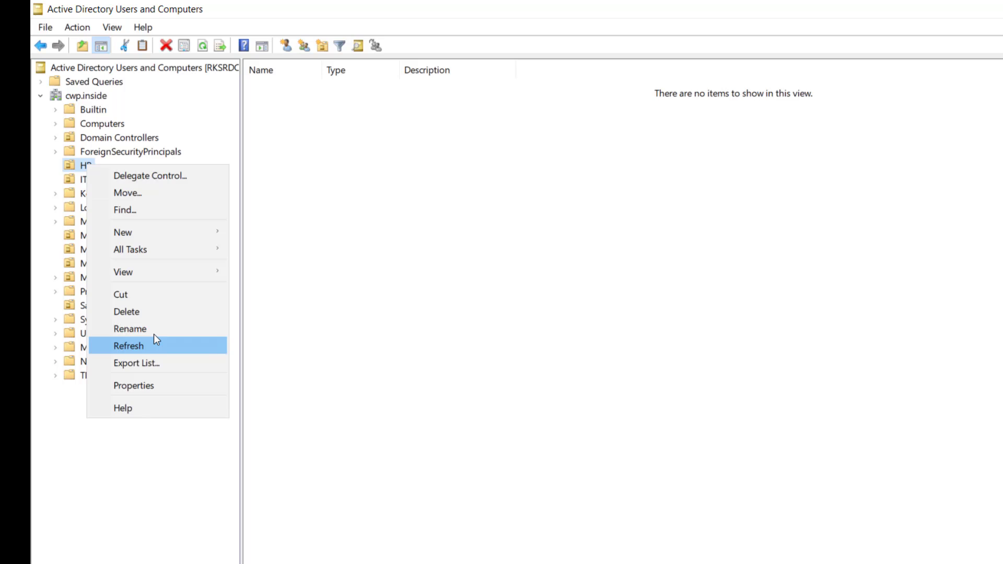
click(128, 346)
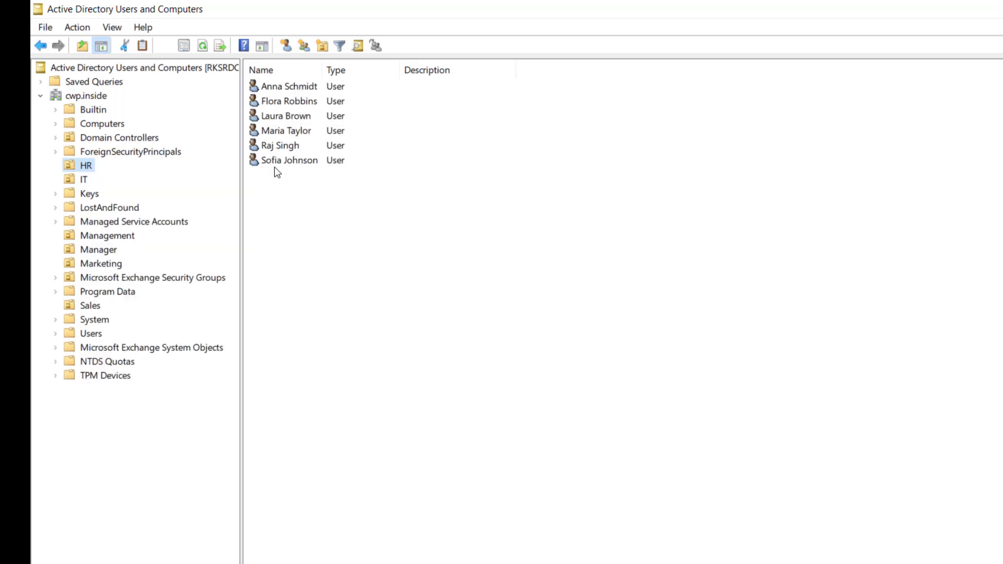
mouse_move(446, 499)
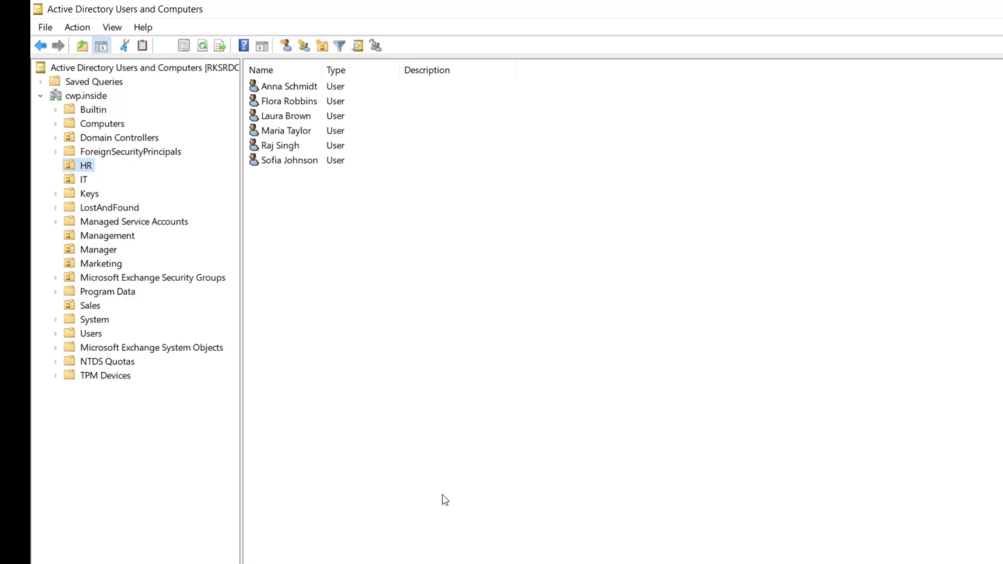
right_click(82, 178)
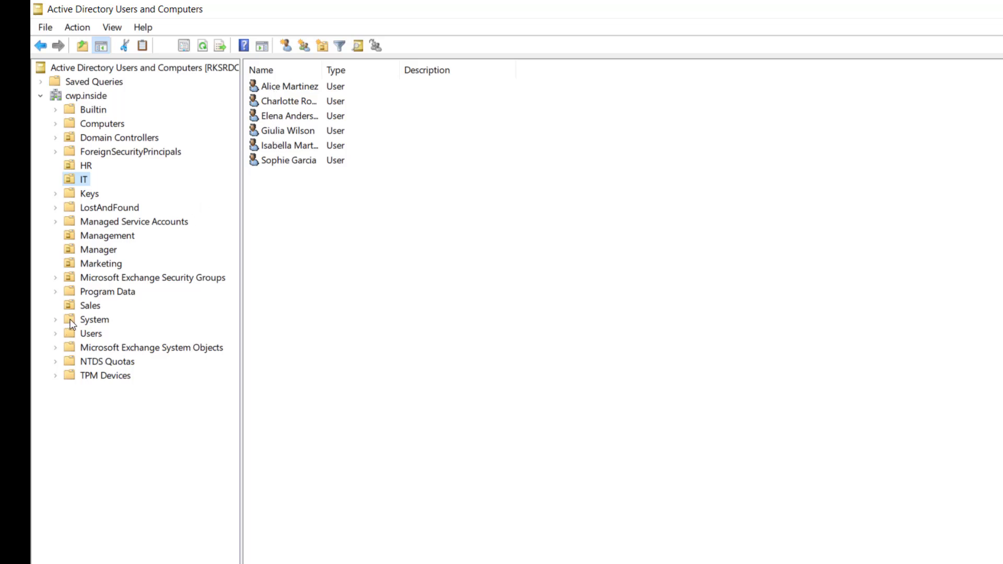
right_click(100, 263)
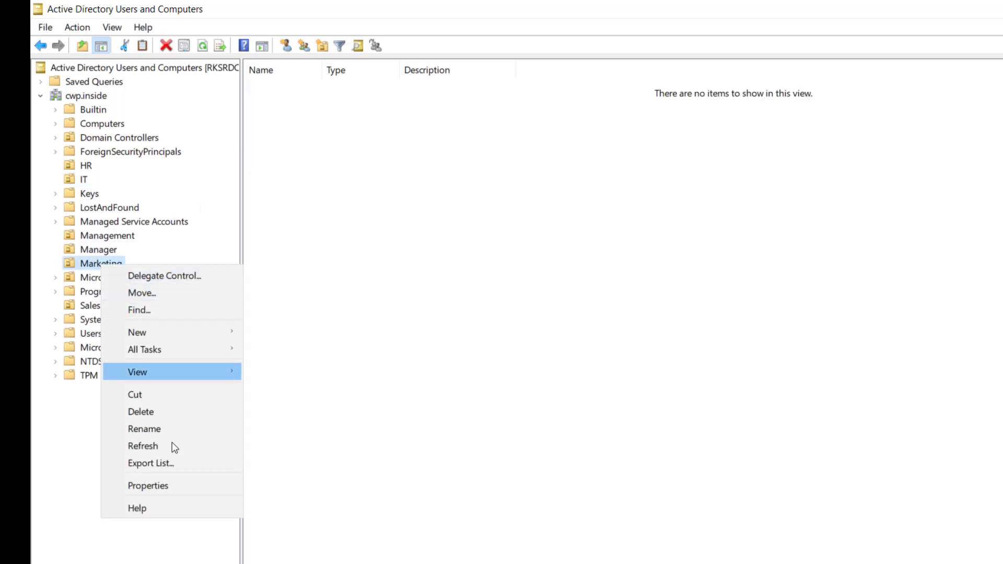
click(143, 446)
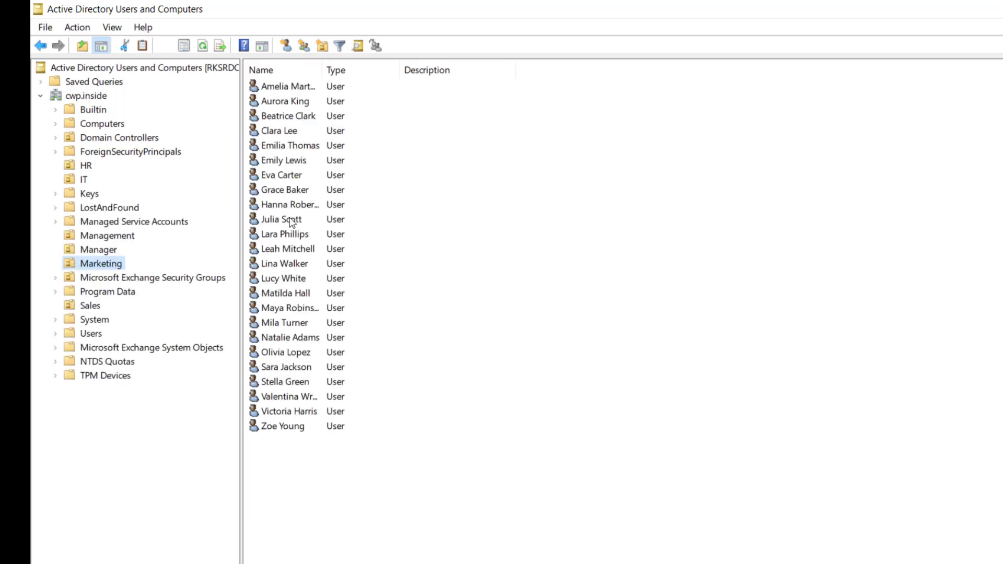
mouse_move(294, 403)
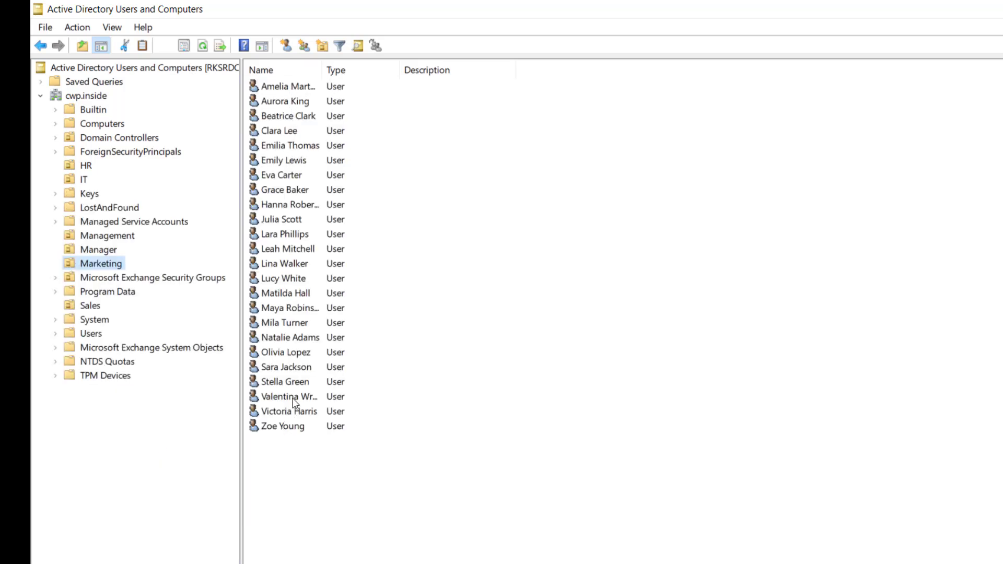
right_click(100, 235)
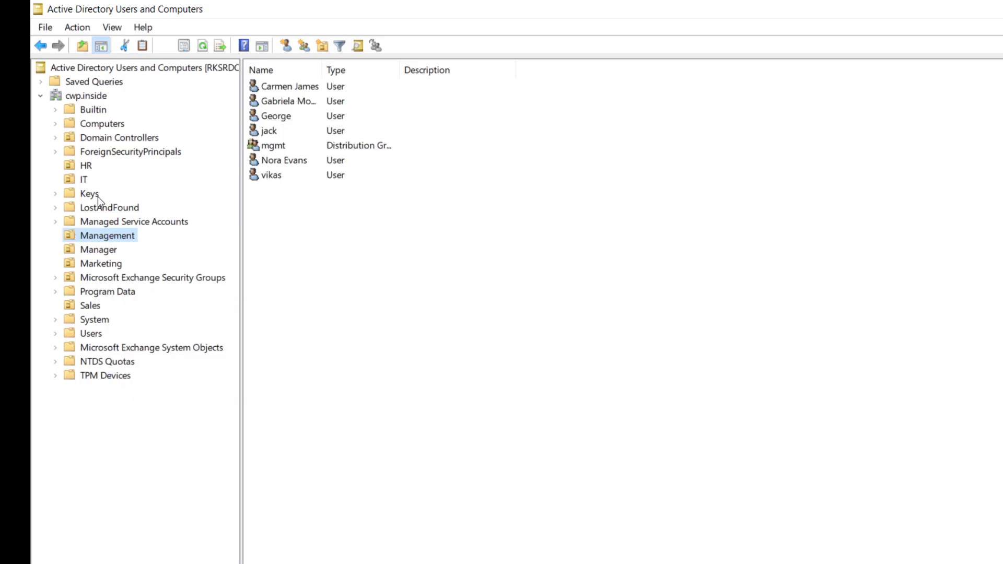
click(86, 165)
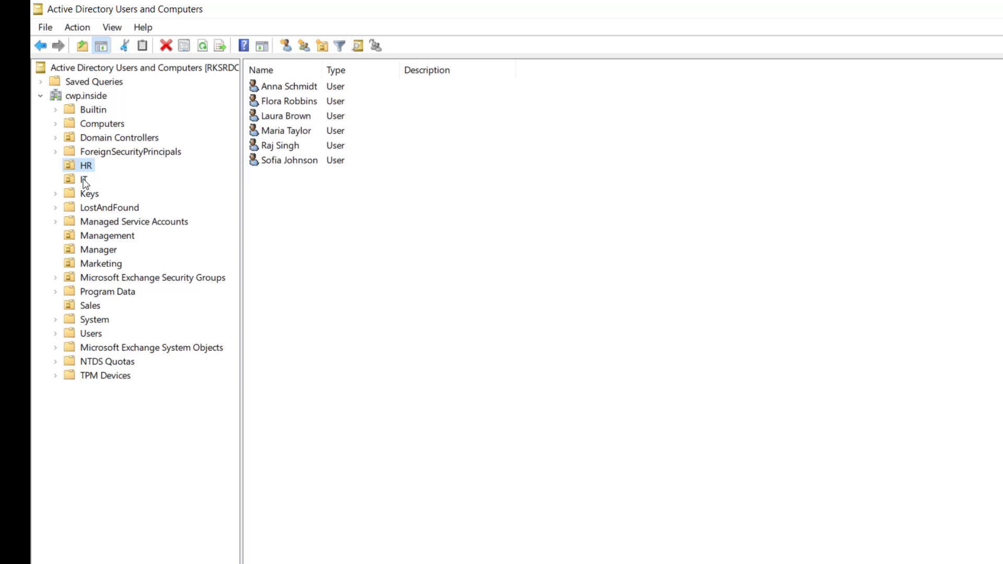
Inspect an HR user's address details and an IT user's Organization details, then cancel out of the properties.
double_click(289, 160)
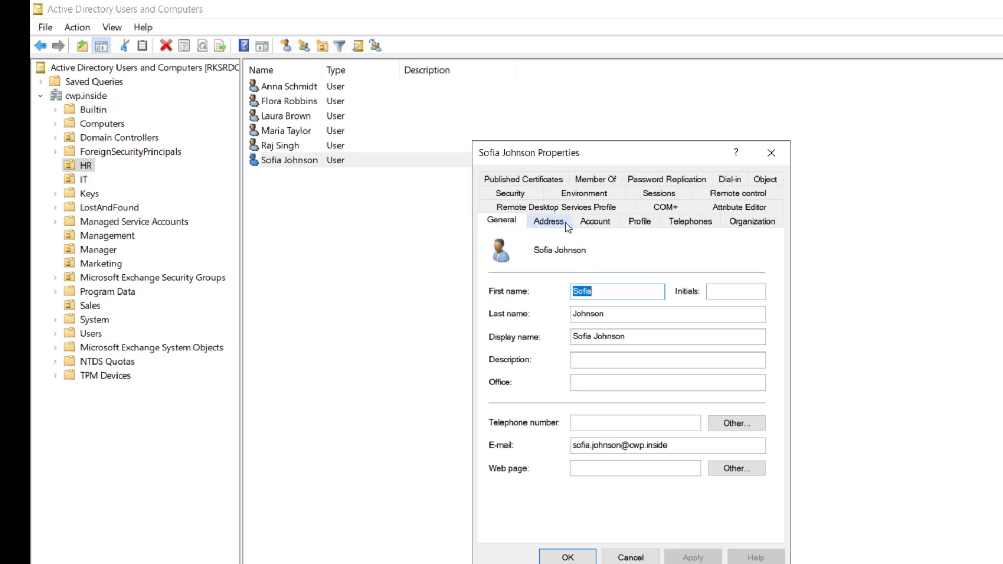
click(752, 220)
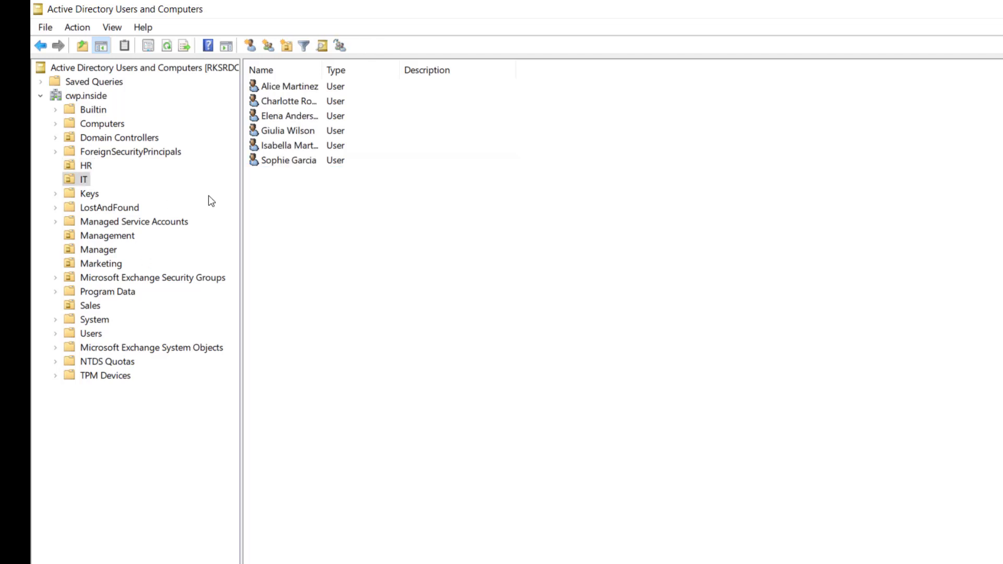
double_click(289, 160)
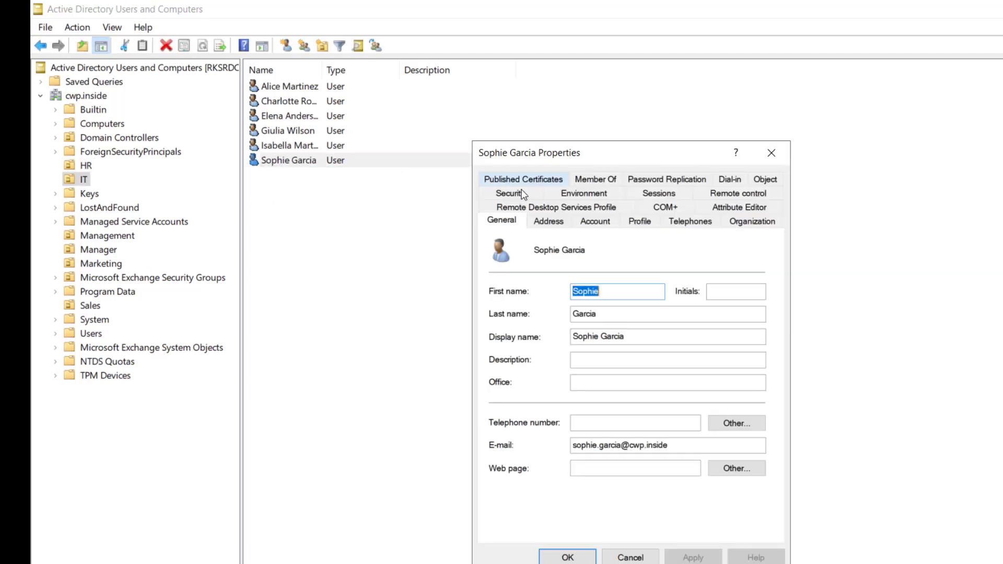
click(751, 220)
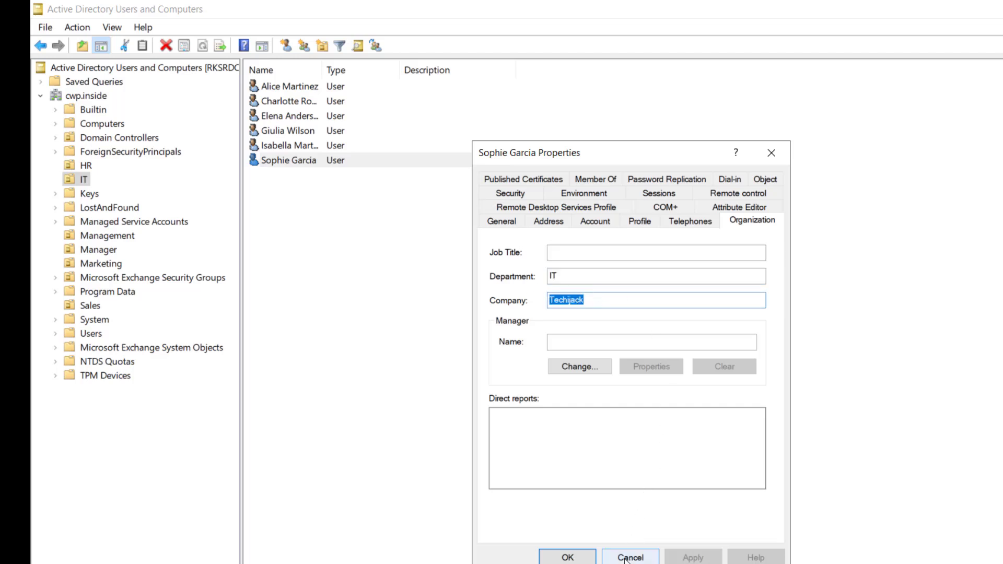
click(629, 557)
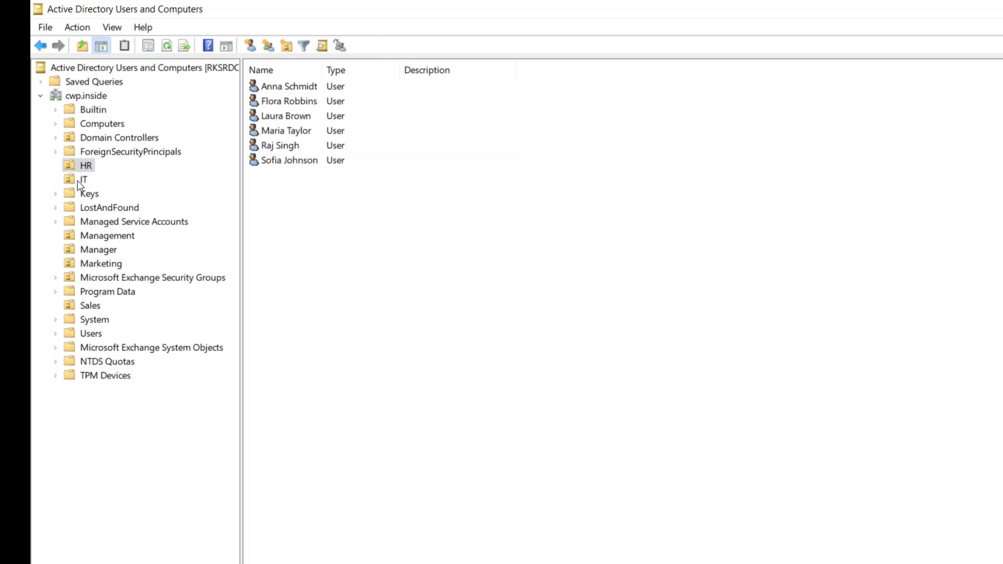
Show the IT unit's newly created users.
click(84, 179)
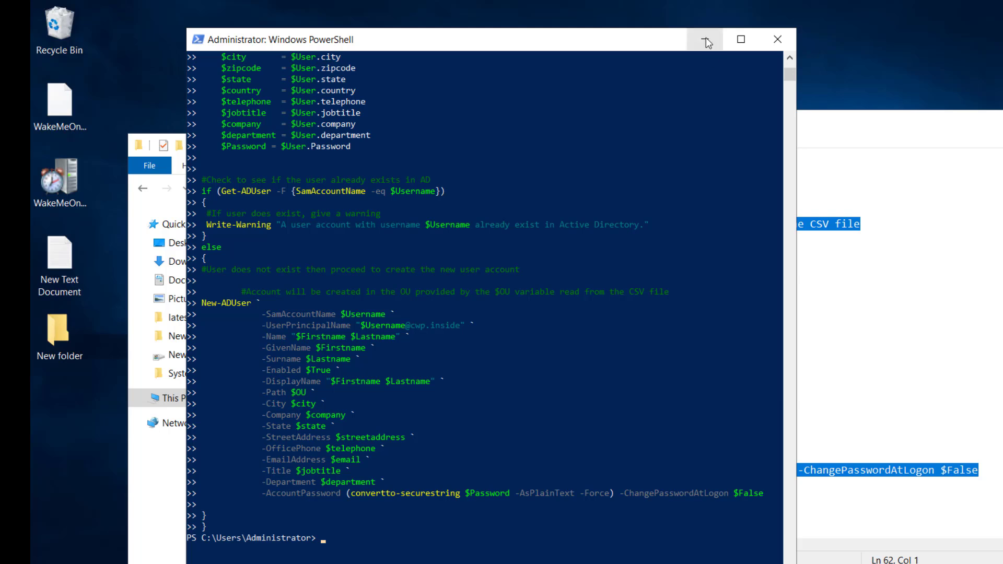
mouse_move(703, 40)
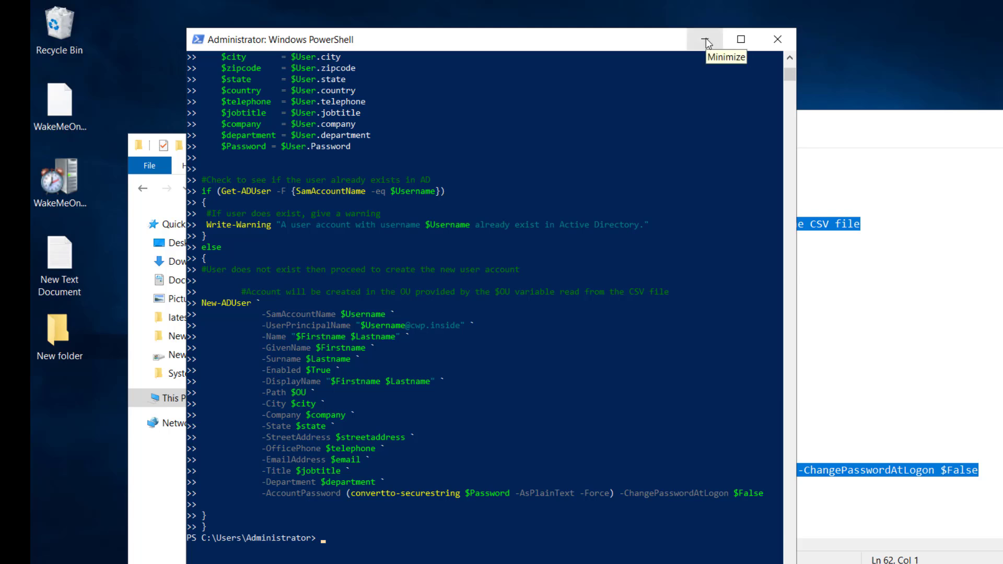
mouse_move(703, 40)
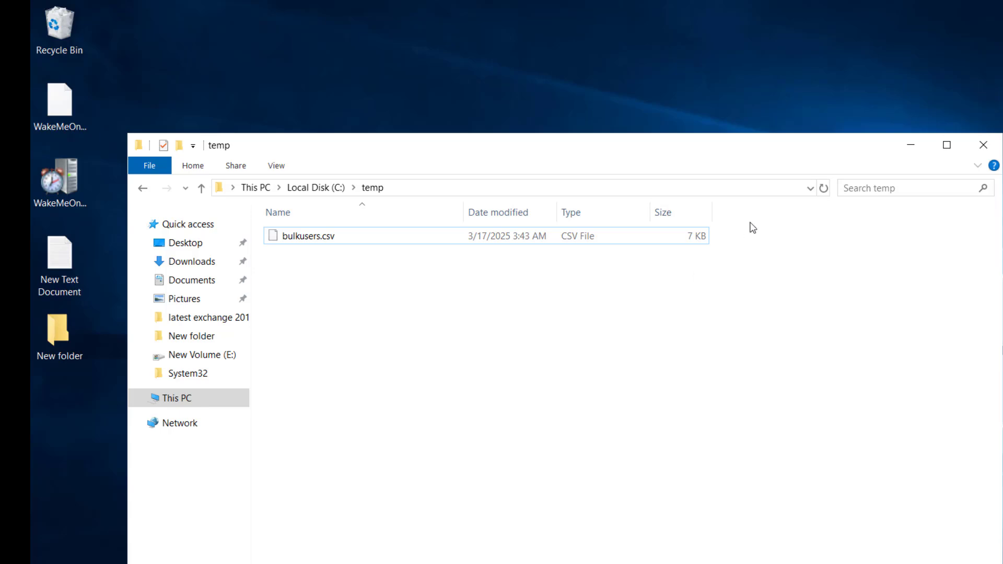
mouse_move(984, 145)
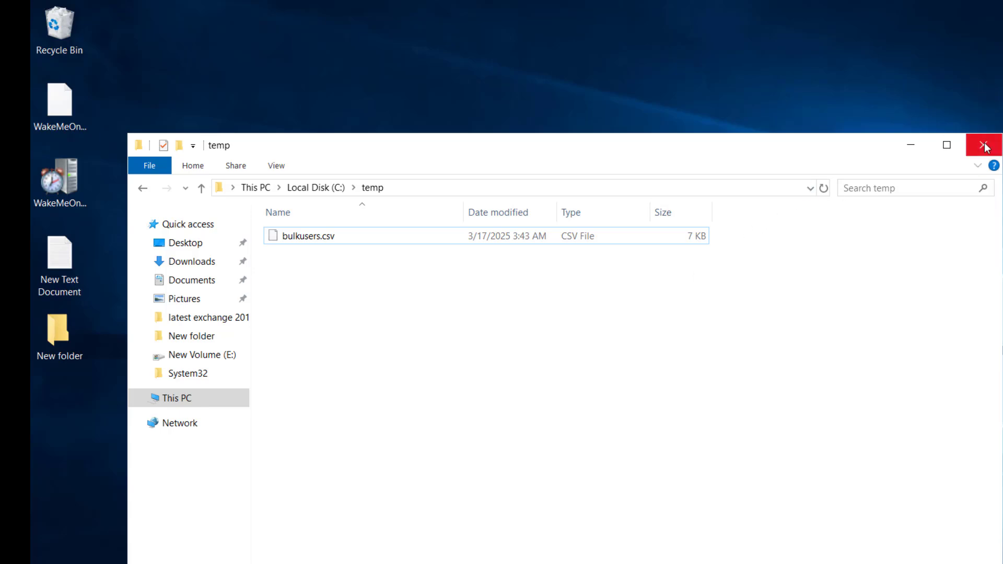